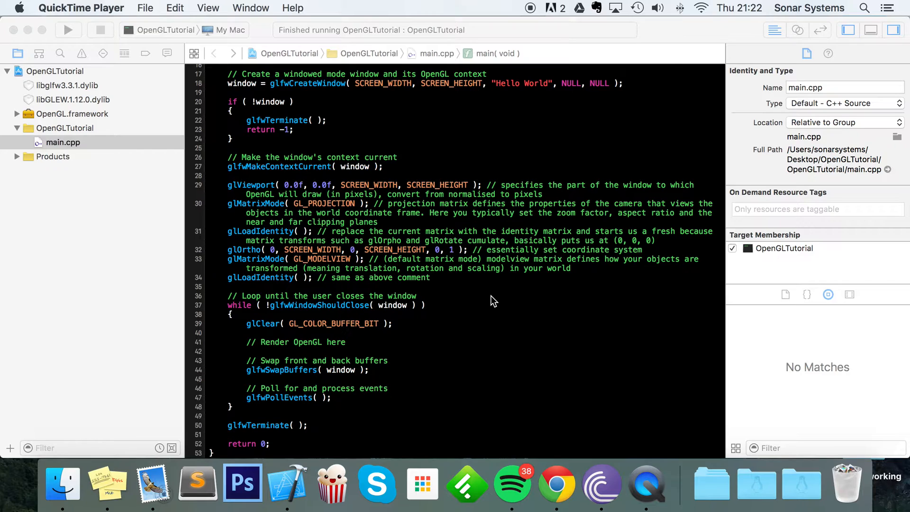
{"action": "mouse_move", "coordinate": [599, 203]}
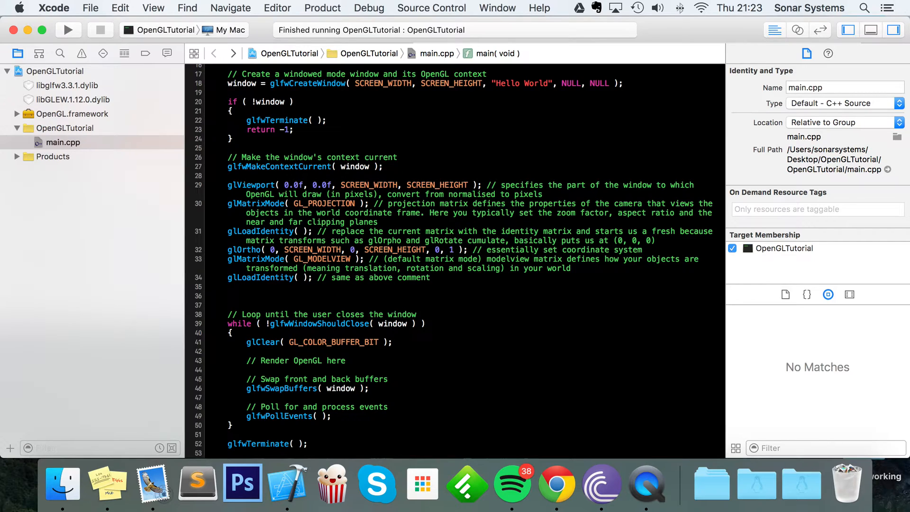
Add blank lines after the glLoadIdentity line to make room for vertex data.
{"action": "left_click", "coordinate": [229, 296]}
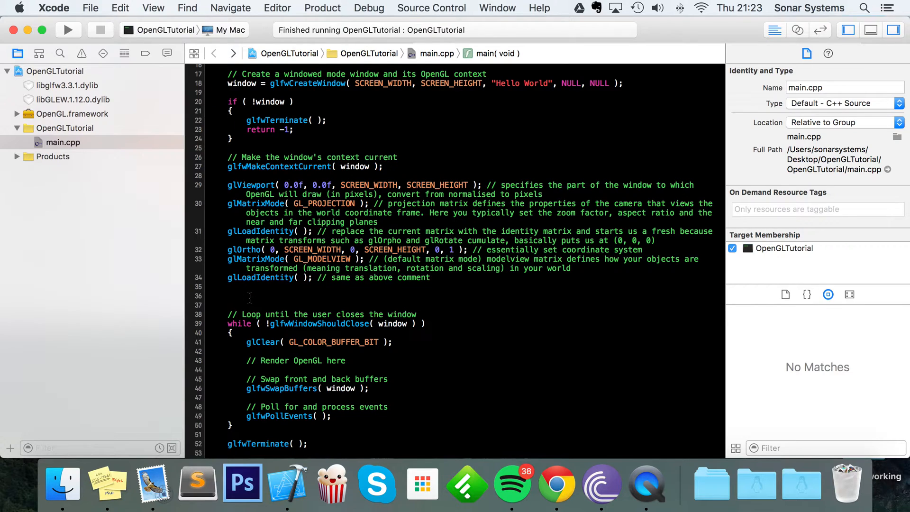
Declare GLfloat pointVertex[] = { }; on the blank line above the loop.
{"action": "left_click", "coordinate": [229, 296]}
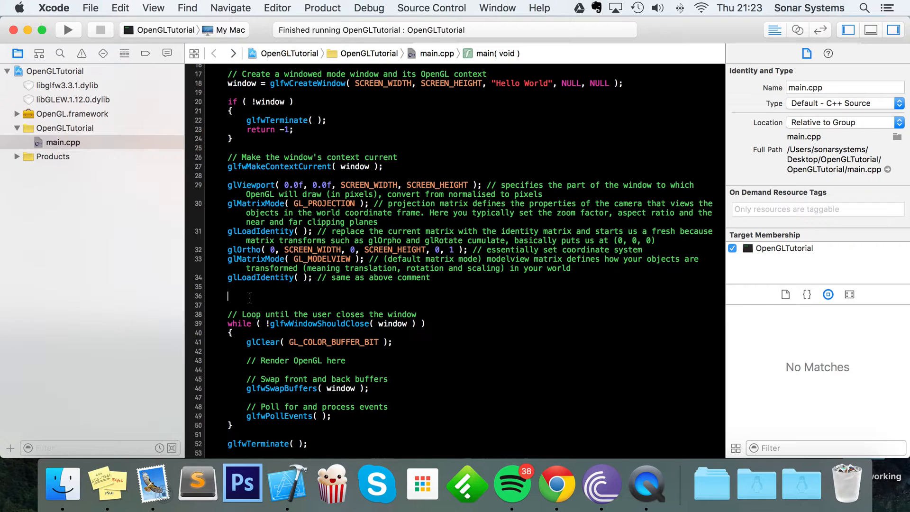
{"action": "type", "text": "GLfloat"}
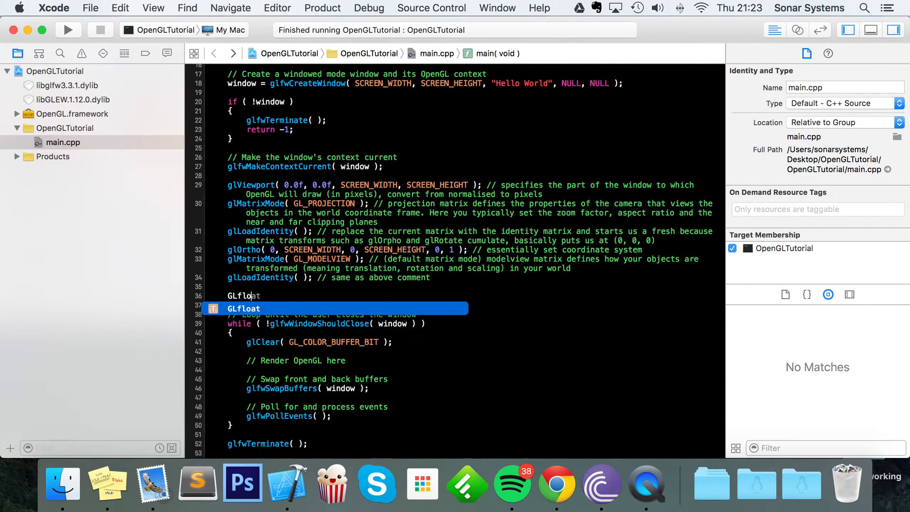
{"action": "type", "text": "point"}
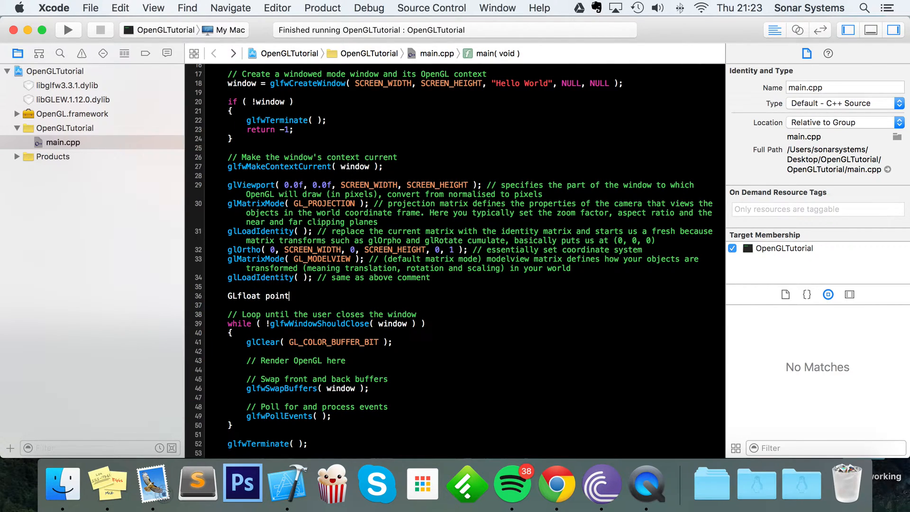
{"action": "type", "text": "Vertex"}
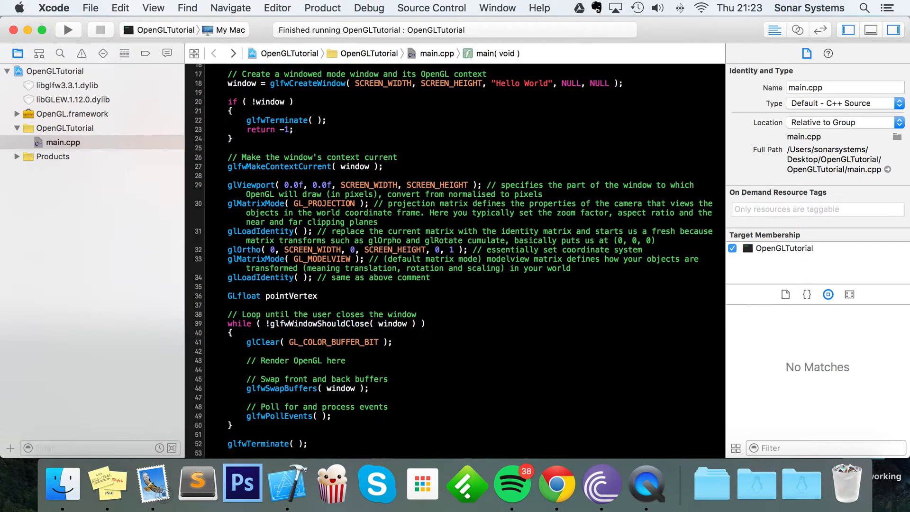
{"action": "type", "text": "[] ="}
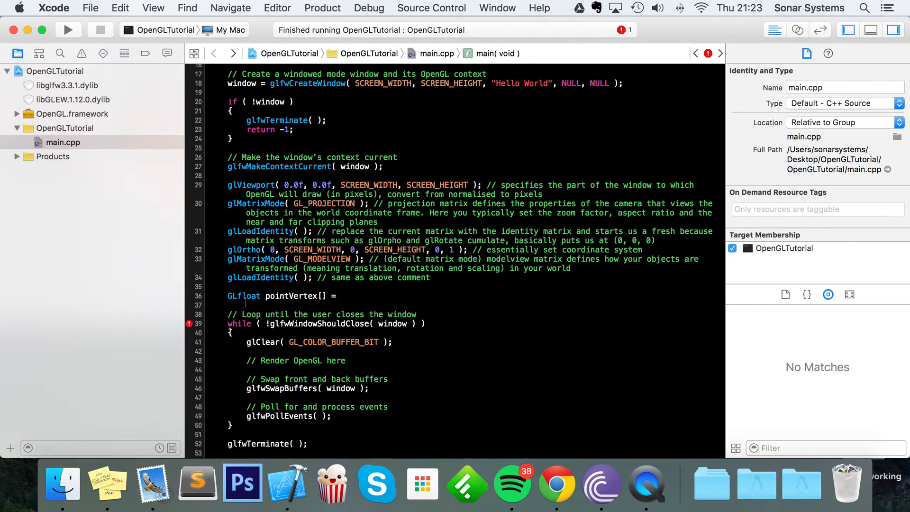
{"action": "double_click", "coordinate": [243, 296]}
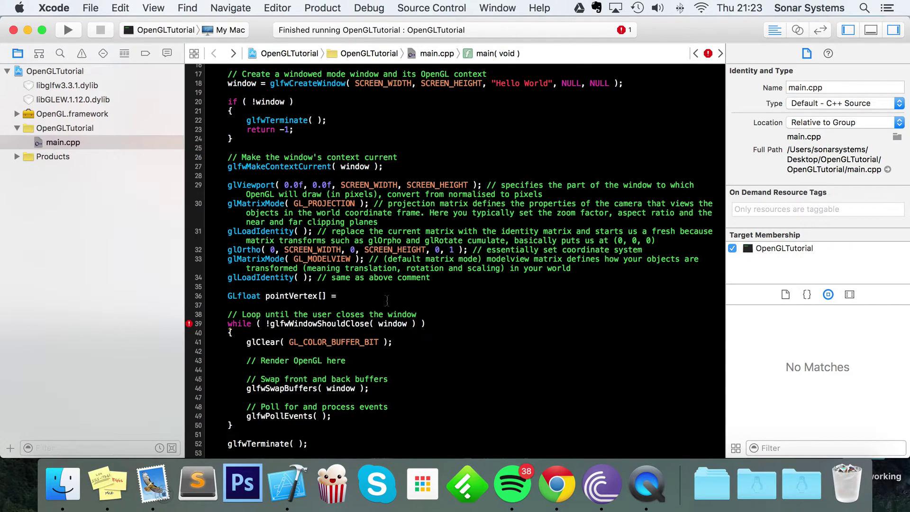
{"action": "left_click", "coordinate": [339, 295]}
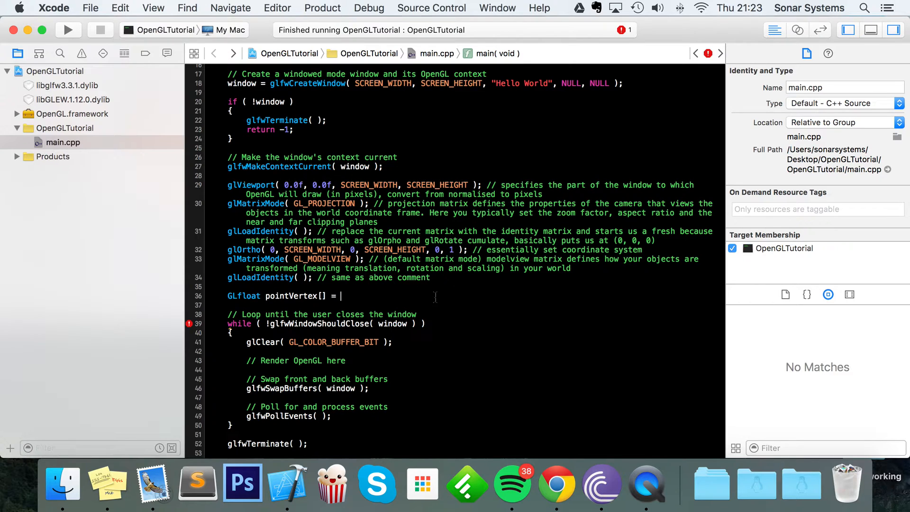
{"action": "type", "text": "{"}
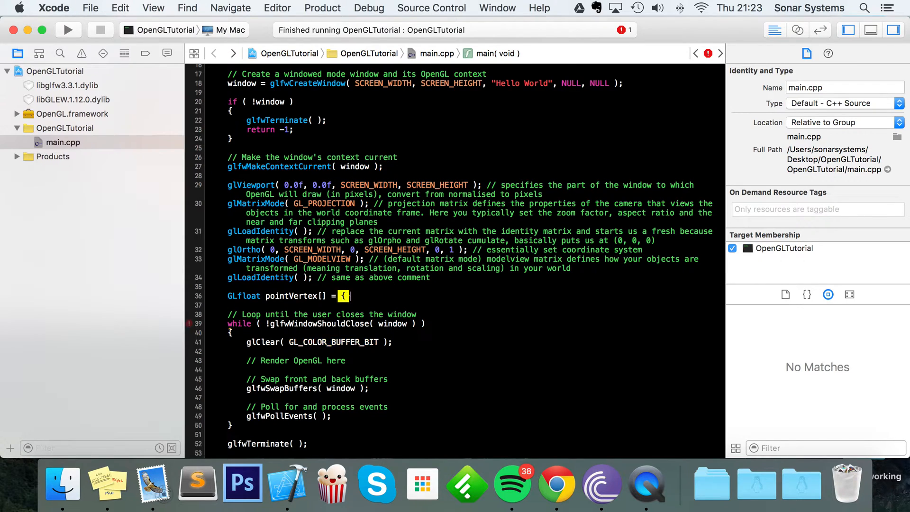
{"action": "type", "text": "};"}
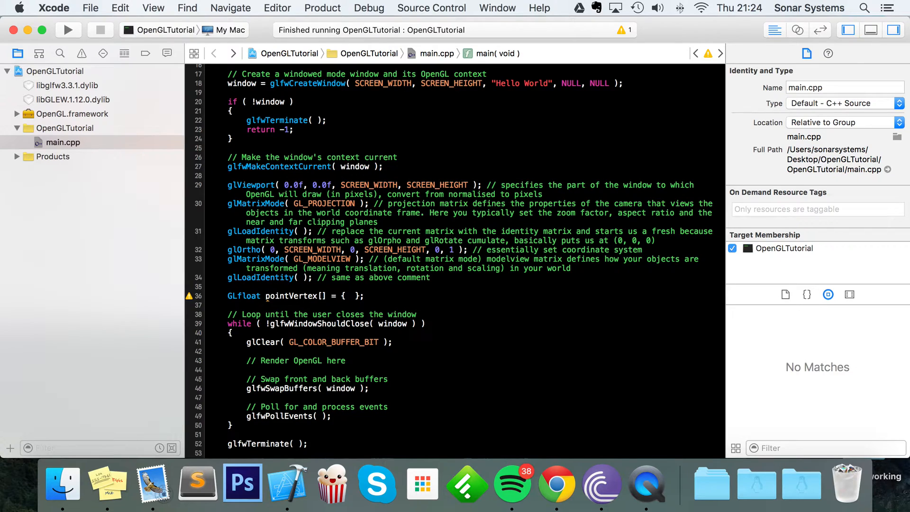
Fill the braces with SCREEN_WIDTH / 2, SCREEN_HEIGHT / 2 to centre the point.
{"action": "left_click", "coordinate": [348, 295]}
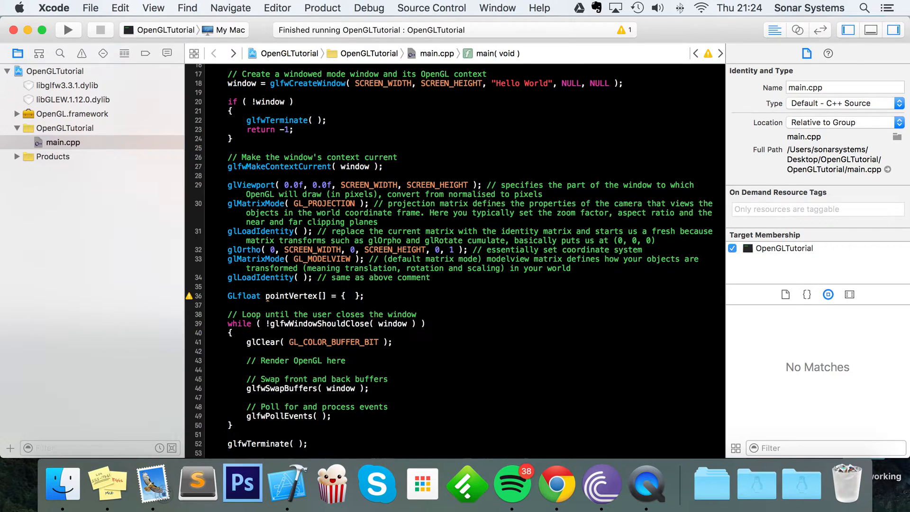
{"action": "left_click", "coordinate": [348, 296]}
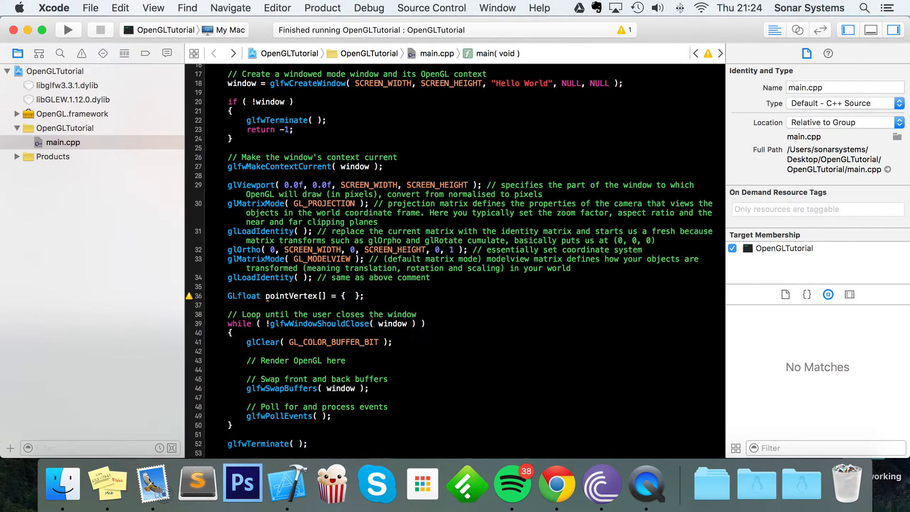
{"action": "scroll", "scroll_direction": "up", "scroll_amount": 3}
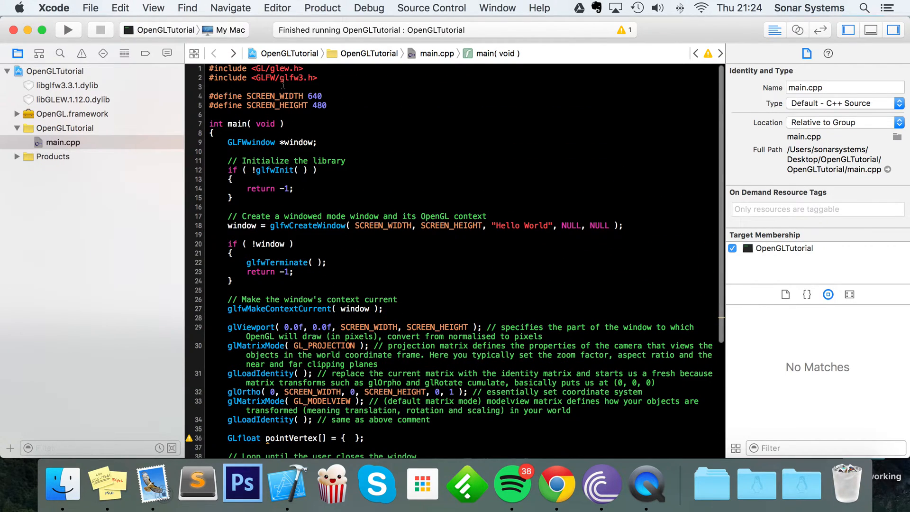
{"action": "double_click", "coordinate": [275, 96]}
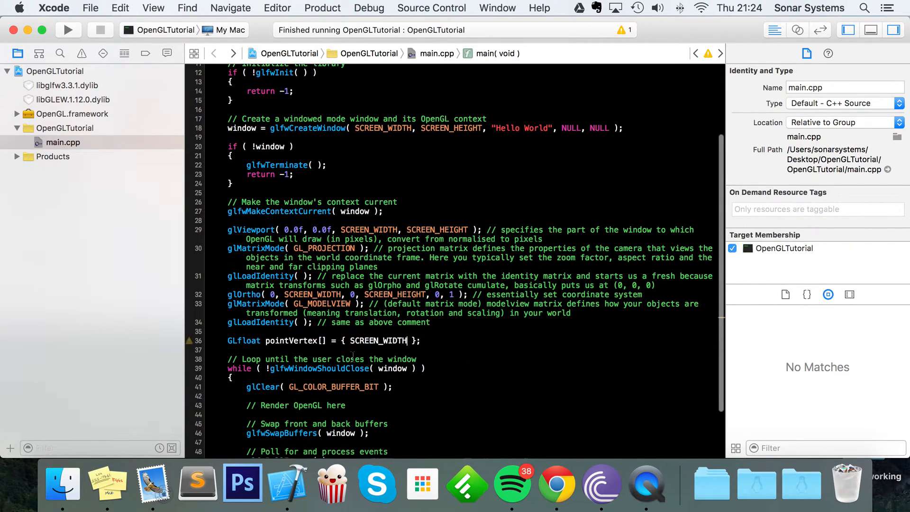
{"action": "type", "text": "/ 2"}
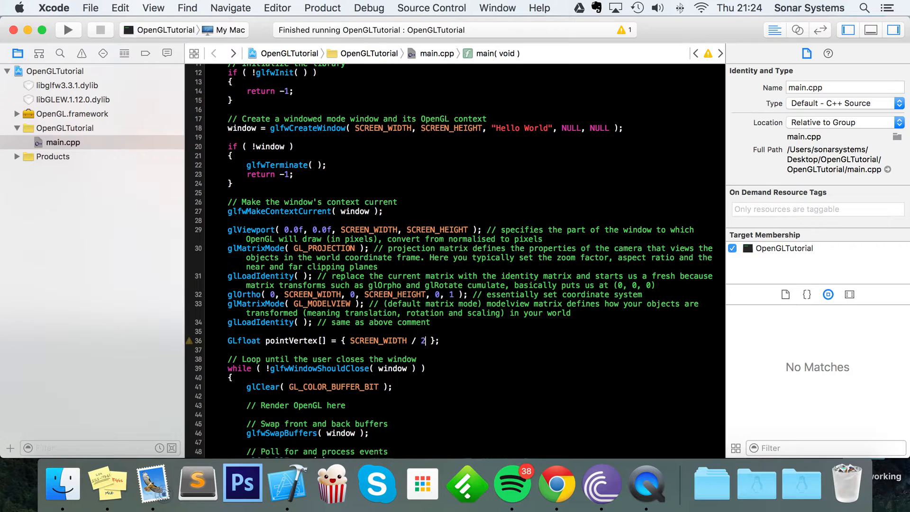
{"action": "type", "text": ","}
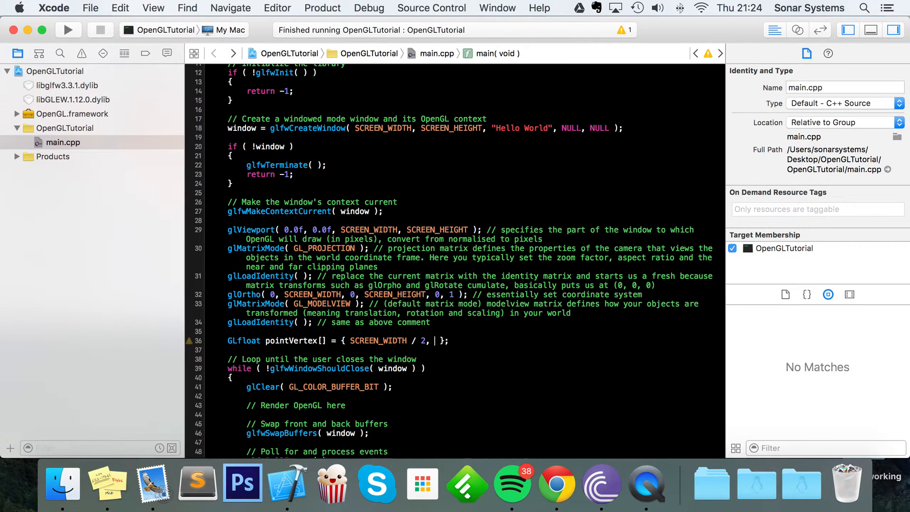
{"action": "type", "text": "SCREEN_HEIGHT"}
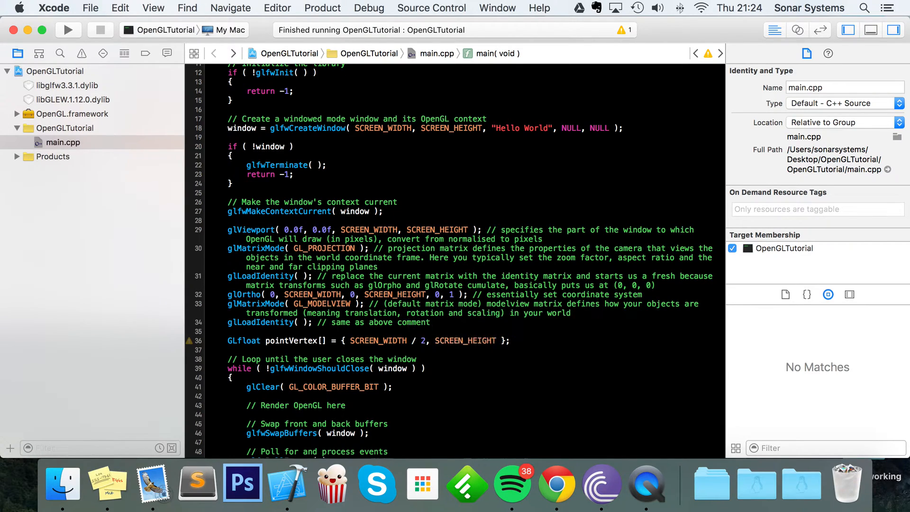
{"action": "type", "text": "/ 2"}
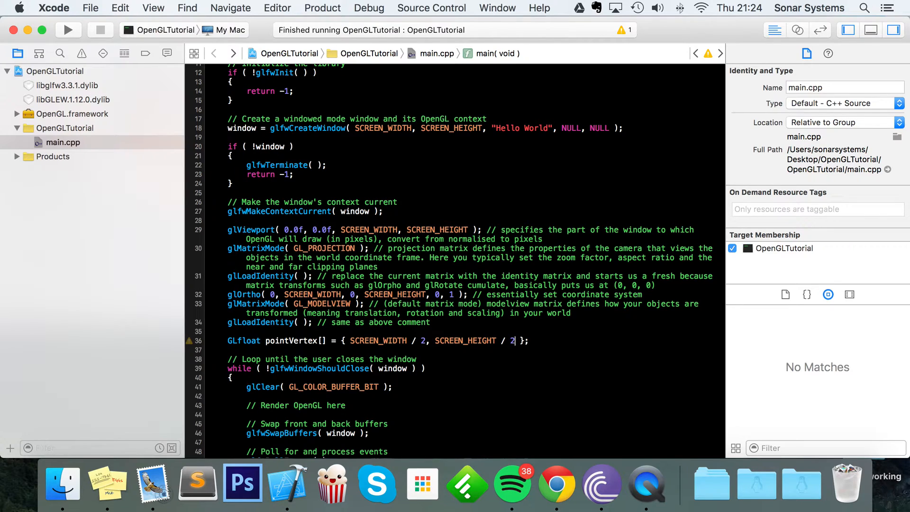
Add glEnableClientState and glDisableClientState( GL_VERTEX_ARRAY ) calls with a blank line between.
{"action": "scroll", "scroll_direction": "down", "scroll_amount": 3}
{"action": "type", "text": "glEnableClientState(  );"}
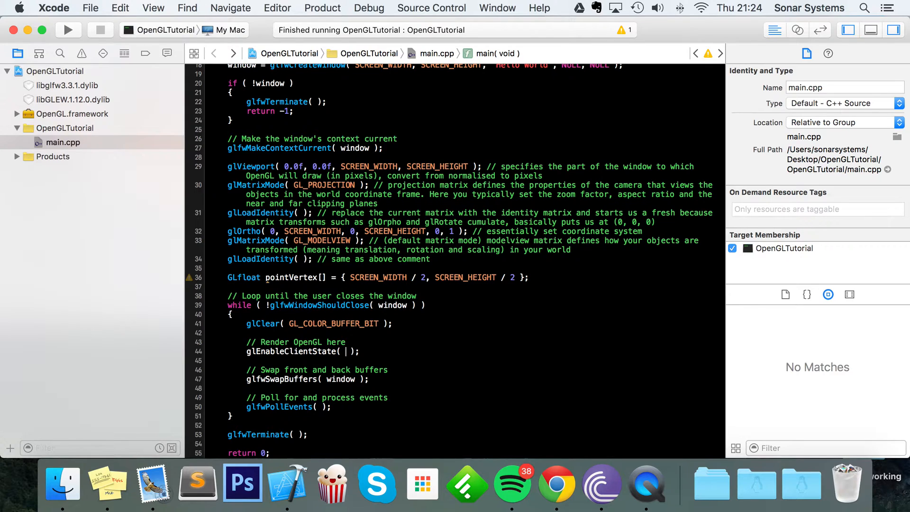
{"action": "type", "text": "GL_FLOAT"}
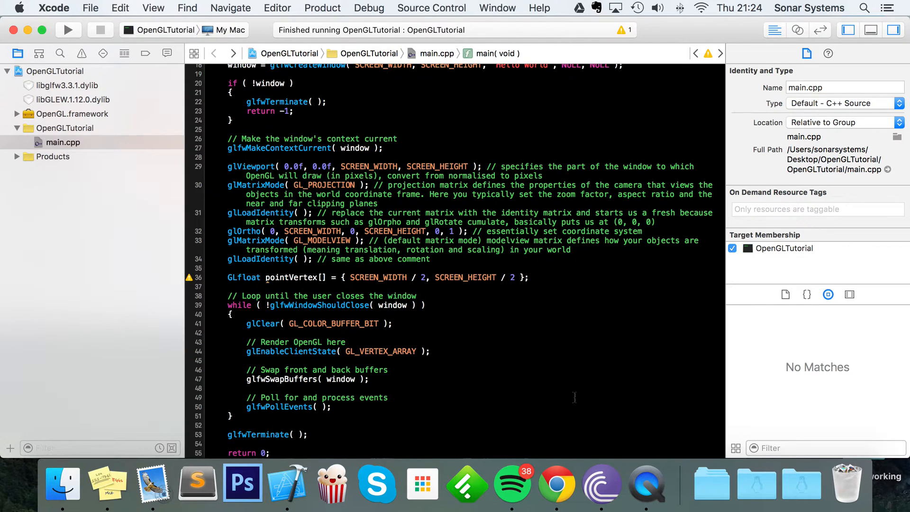
{"action": "left_click", "coordinate": [417, 351]}
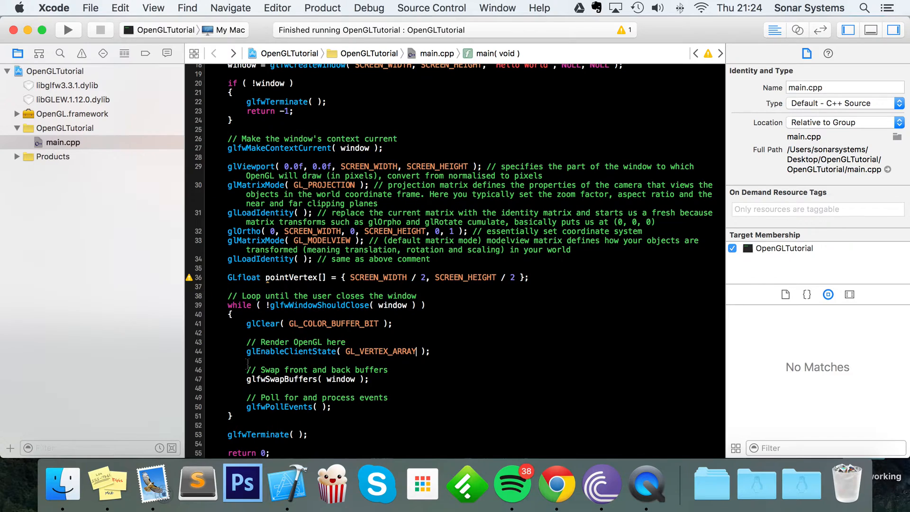
{"action": "mouse_move", "coordinate": [449, 351]}
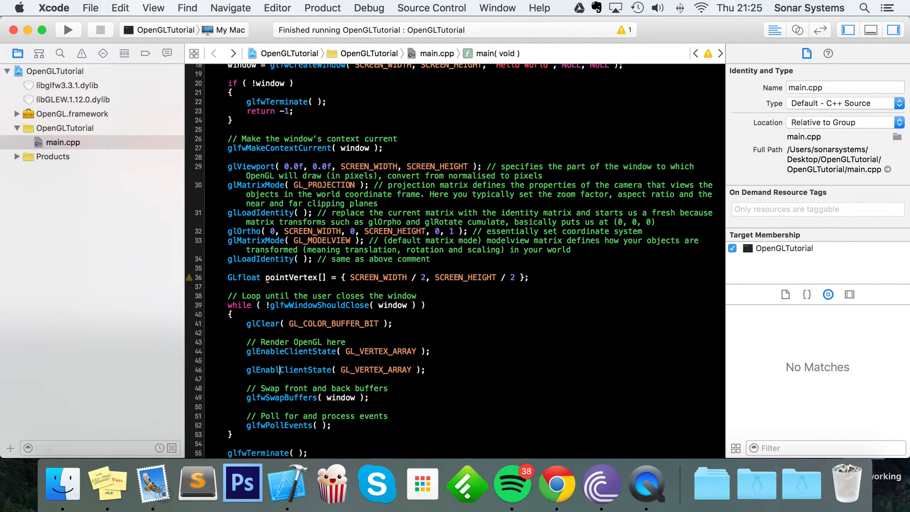
{"action": "type", "text": "Disable"}
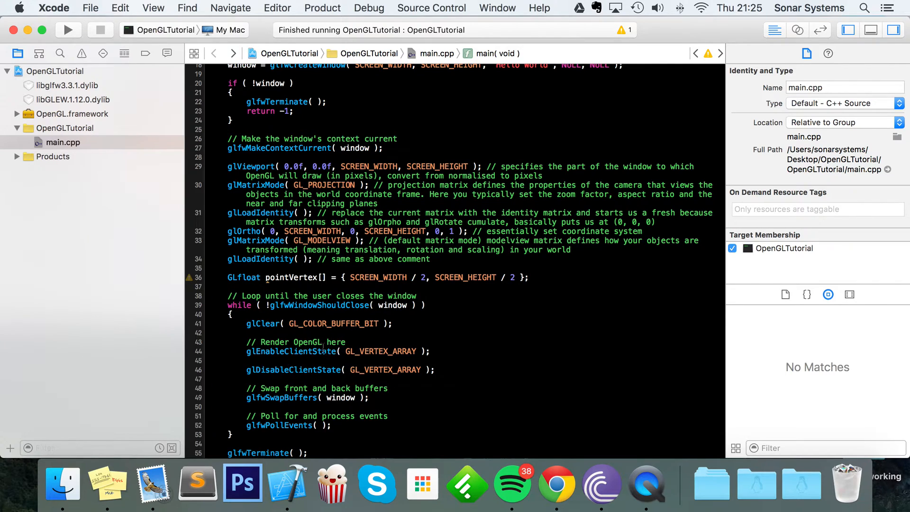
{"action": "left_click", "coordinate": [249, 351]}
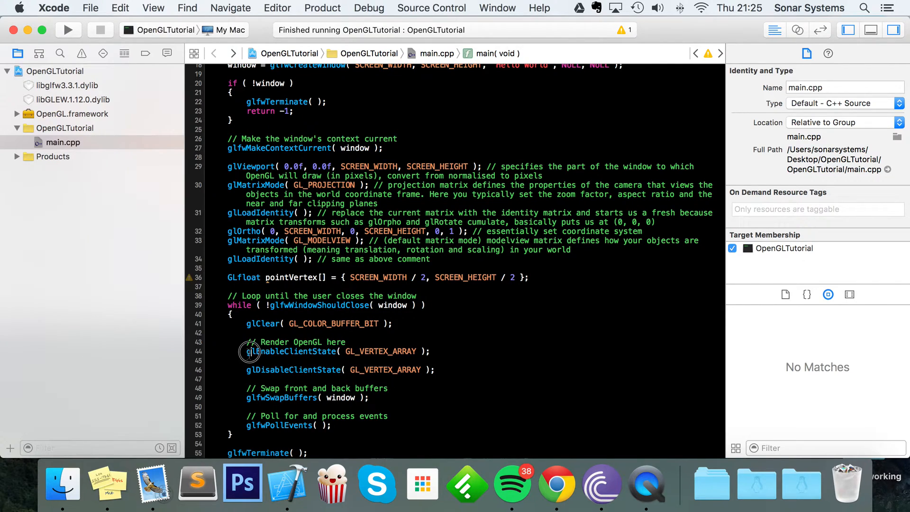
{"action": "left_click", "coordinate": [248, 360]}
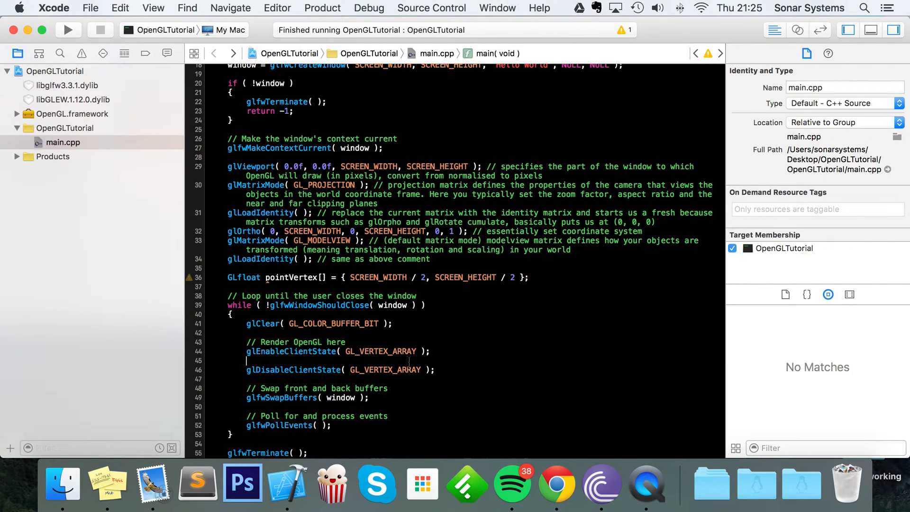
{"action": "mouse_move", "coordinate": [716, 403]}
{"action": "type", "text": "glVertexPointer(GLint size, GLenum type, GLsizei stride, const void *pointer"}
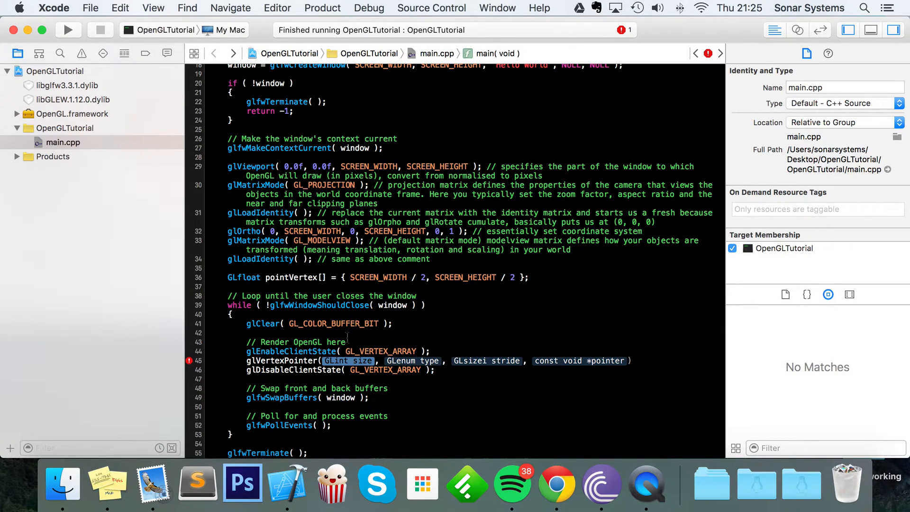
Write glVertexPointer(2, GL_FLOAT, 0, pointVertex) and glDrawArrays(GL_POINTS, 0, 1).
{"action": "type", "text": "2"}
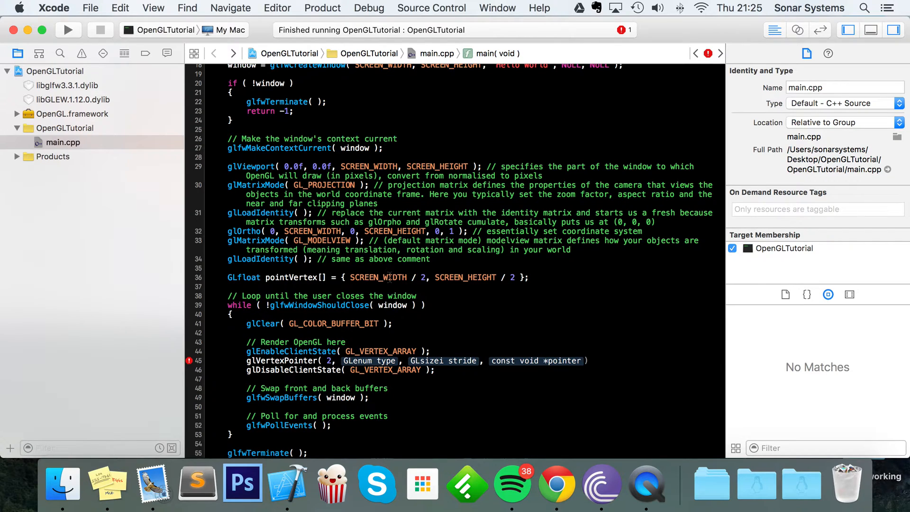
{"action": "double_click", "coordinate": [369, 360]}
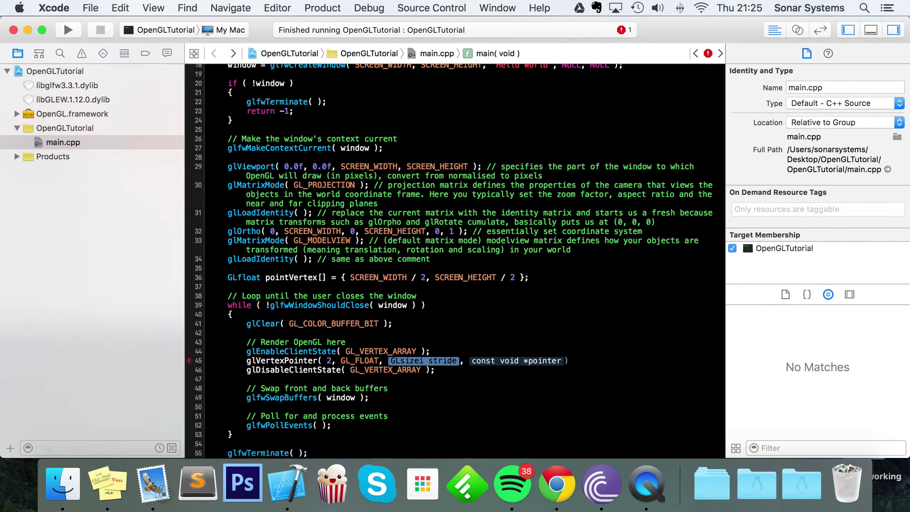
{"action": "type", "text": "0"}
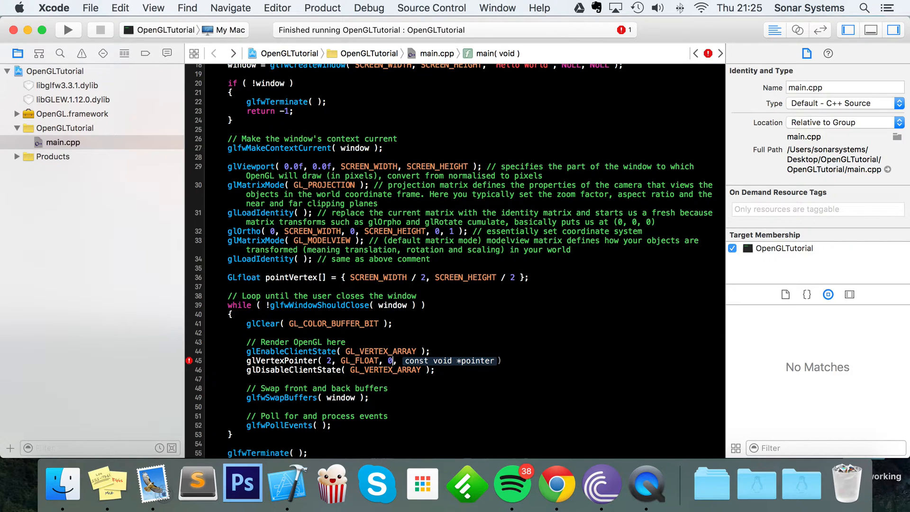
{"action": "double_click", "coordinate": [449, 360]}
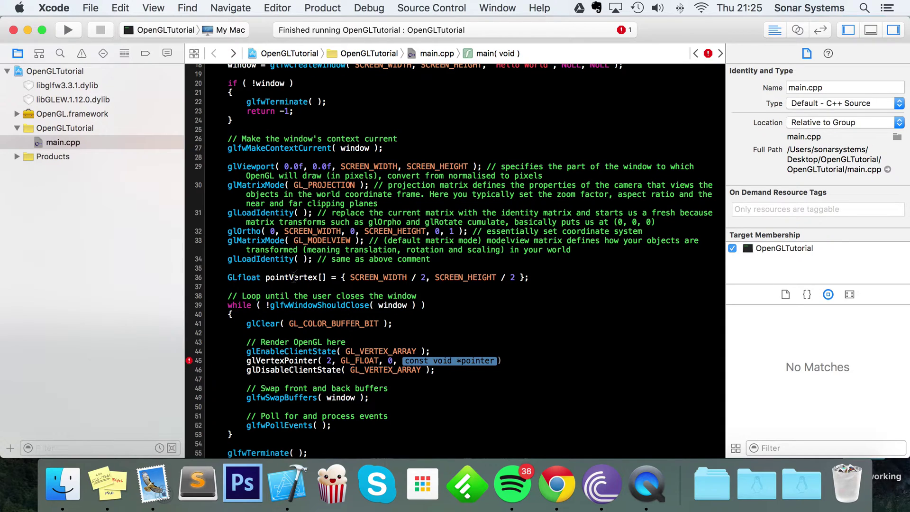
{"action": "mouse_move", "coordinate": [357, 301]}
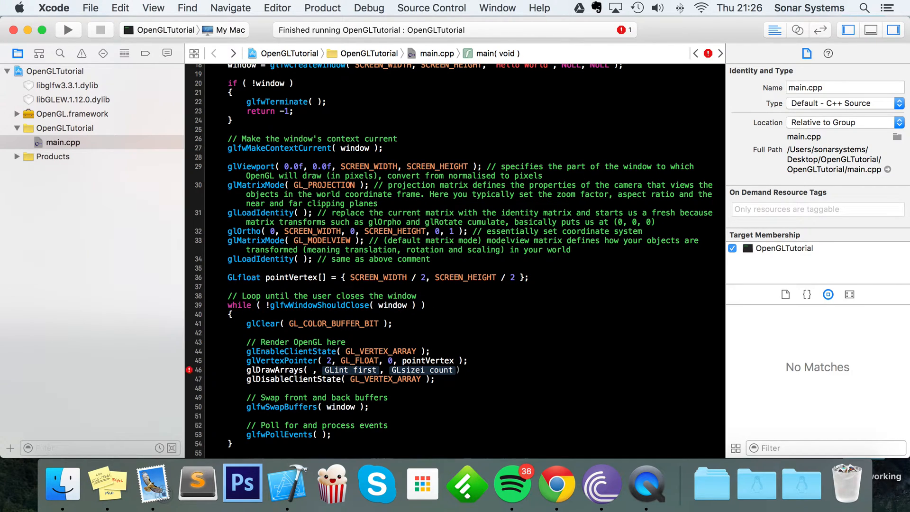
{"action": "type", "text": "GL_POINTS"}
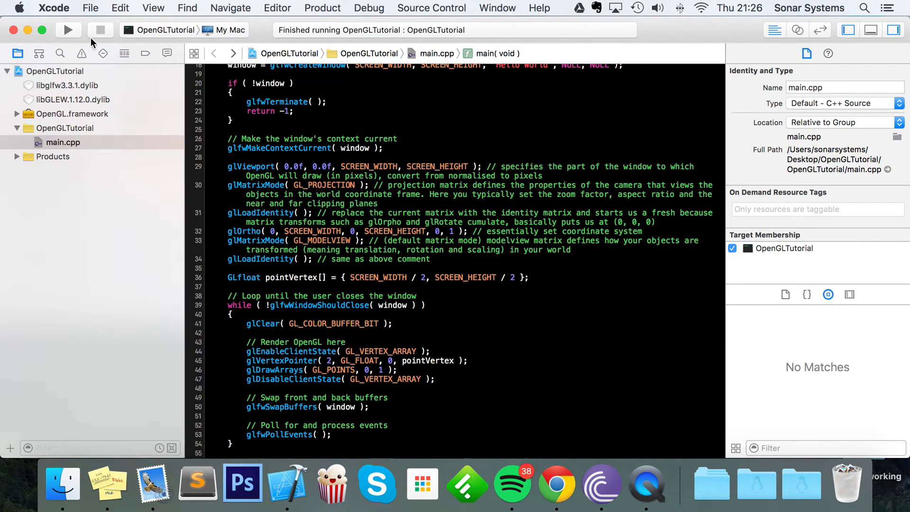
Run the program to show the still-black Hello World window.
{"action": "left_click", "coordinate": [68, 29]}
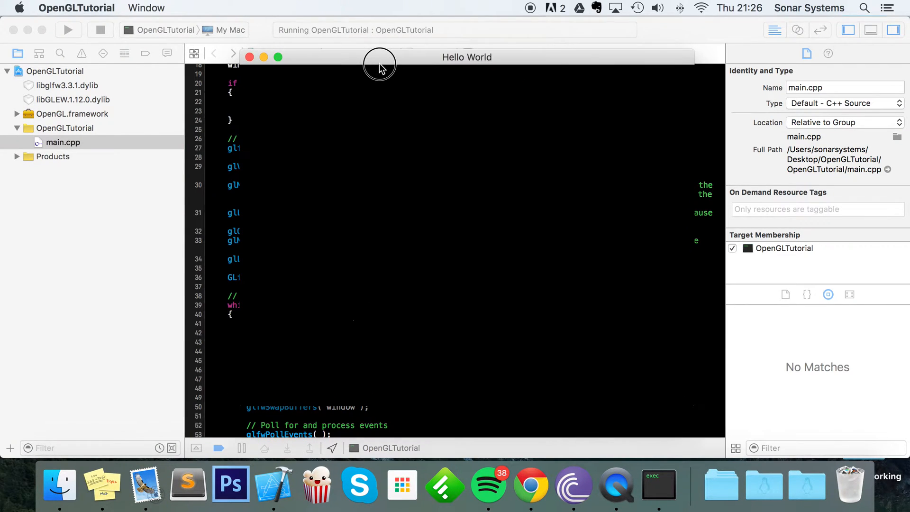
{"action": "mouse_move", "coordinate": [309, 389]}
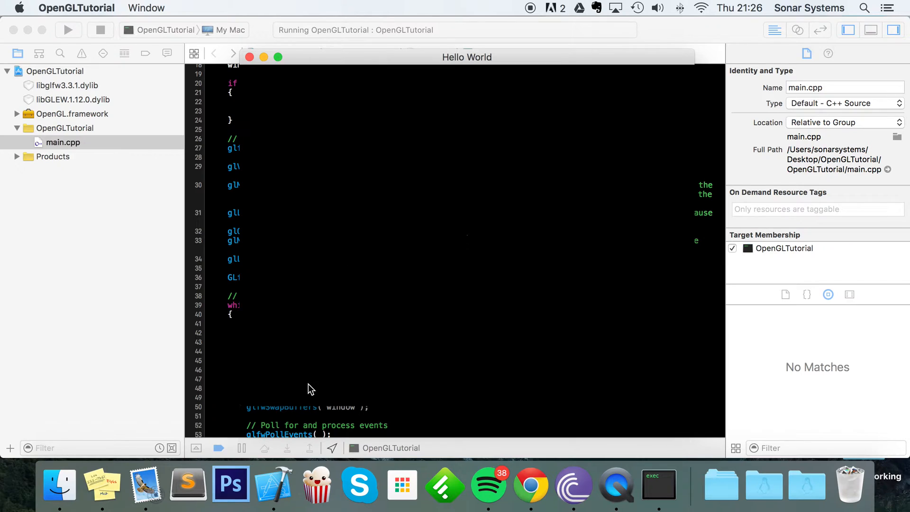
{"action": "mouse_move", "coordinate": [476, 247]}
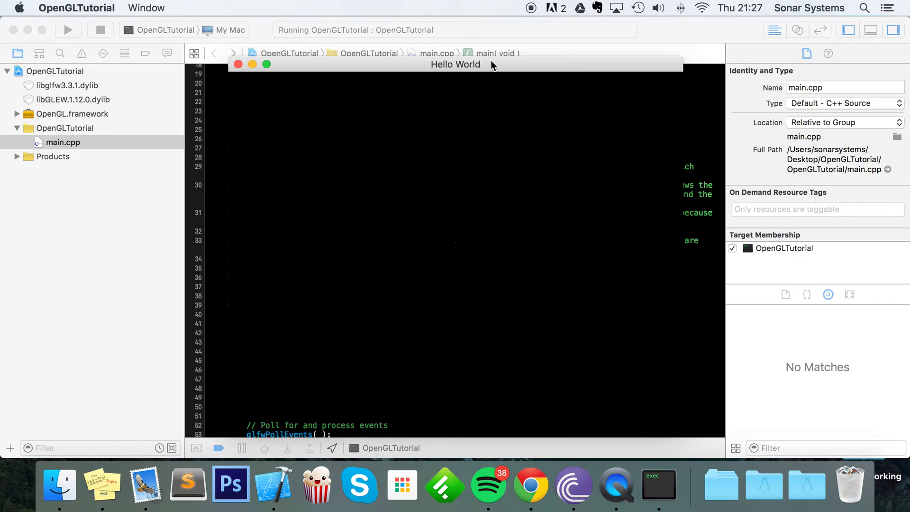
{"action": "mouse_move", "coordinate": [735, 276]}
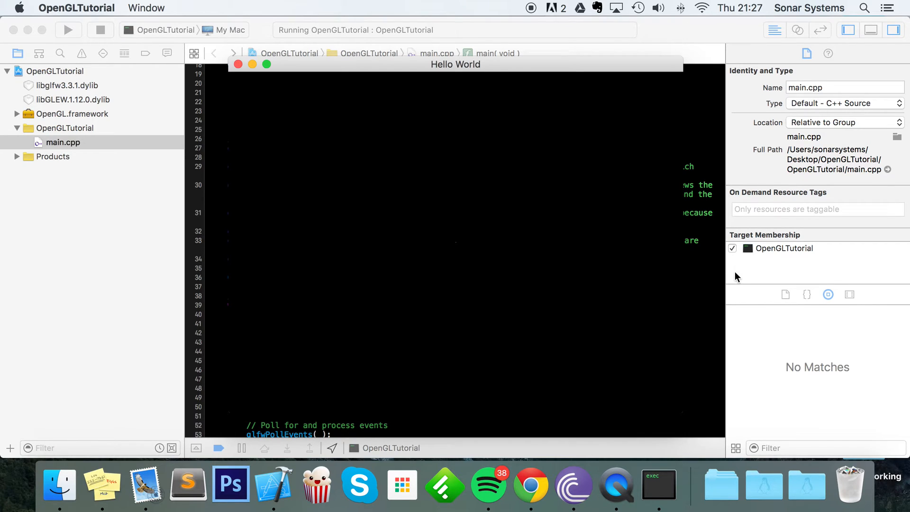
{"action": "mouse_move", "coordinate": [456, 255]}
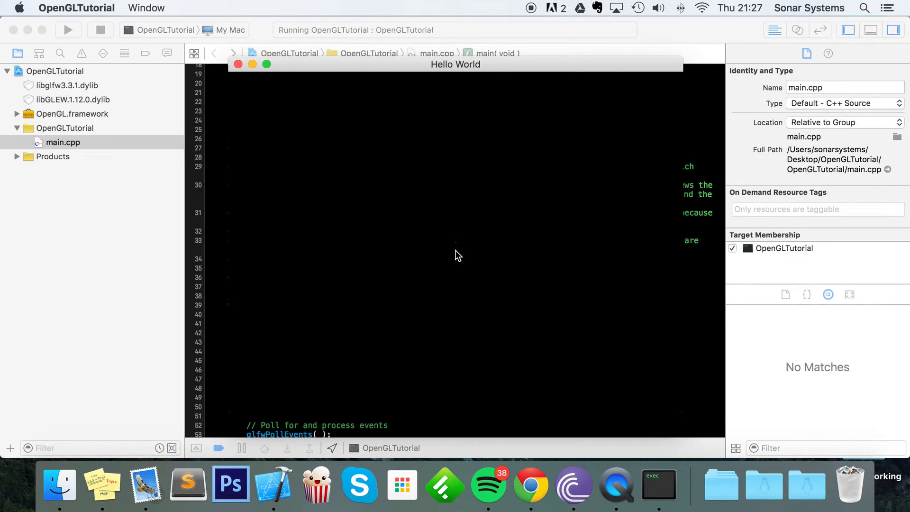
{"action": "mouse_move", "coordinate": [491, 282]}
{"action": "type", "text": "glPointSize(  "}
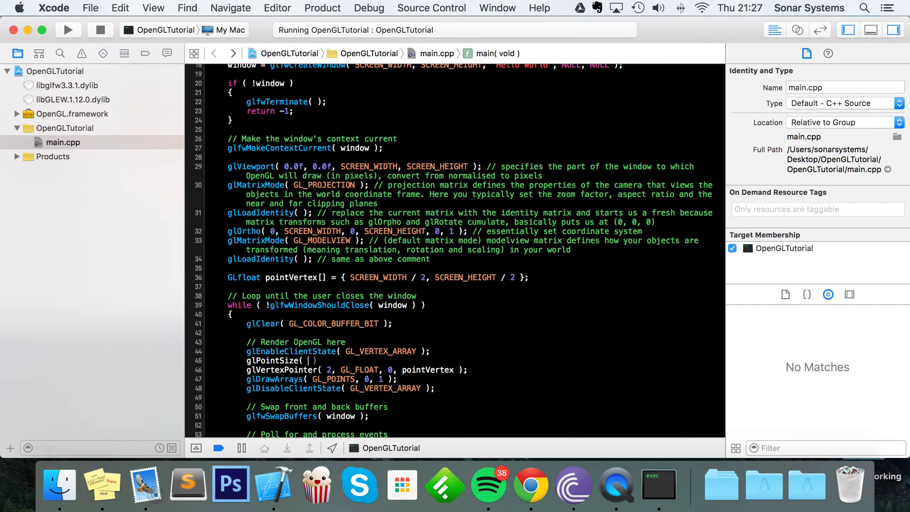
Insert glPointSize( 50 ) above the glVertexPointer line.
{"action": "type", "text": "50"}
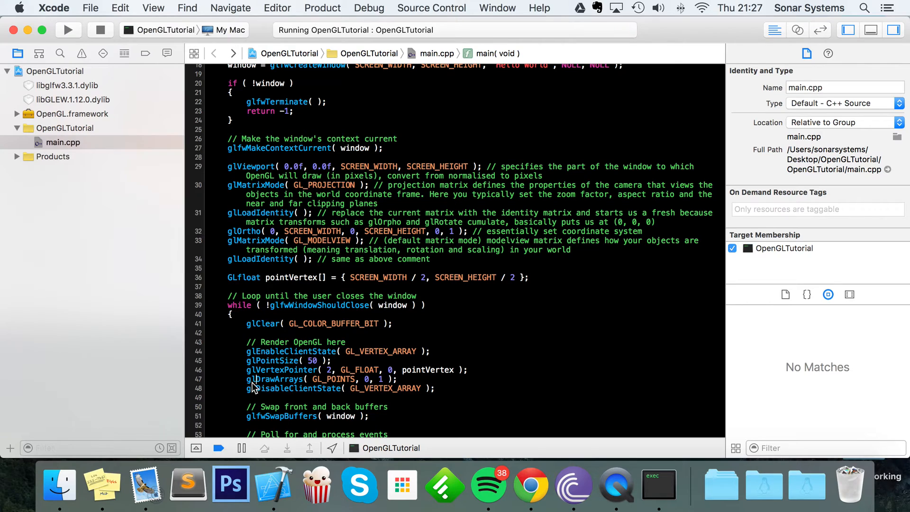
{"action": "double_click", "coordinate": [275, 379]}
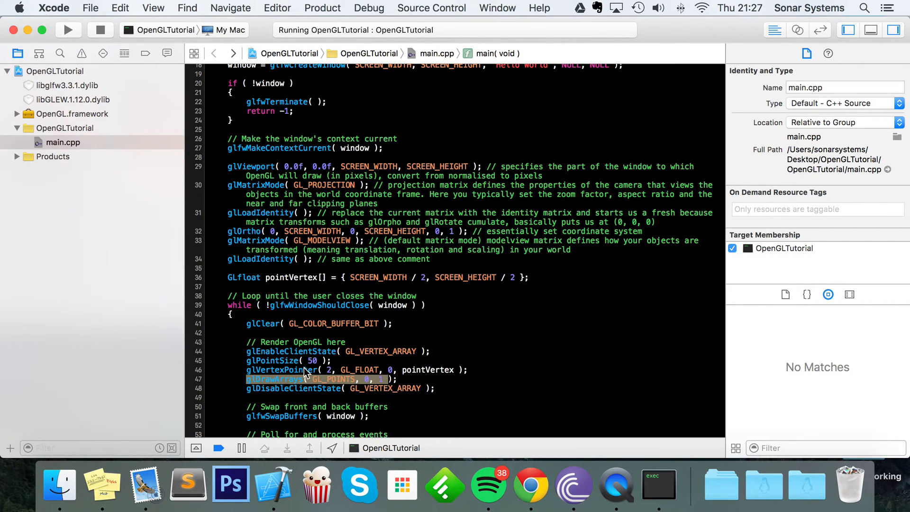
{"action": "mouse_move", "coordinate": [304, 382]}
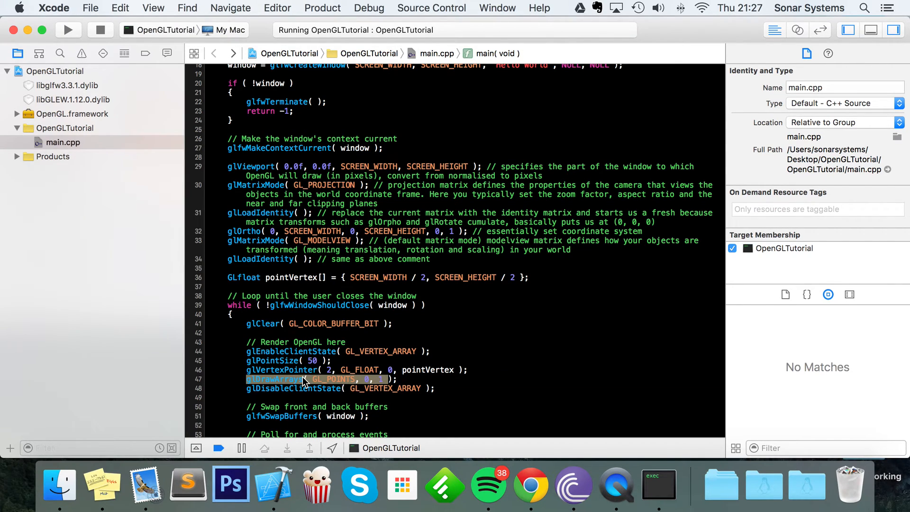
{"action": "left_click", "coordinate": [394, 379]}
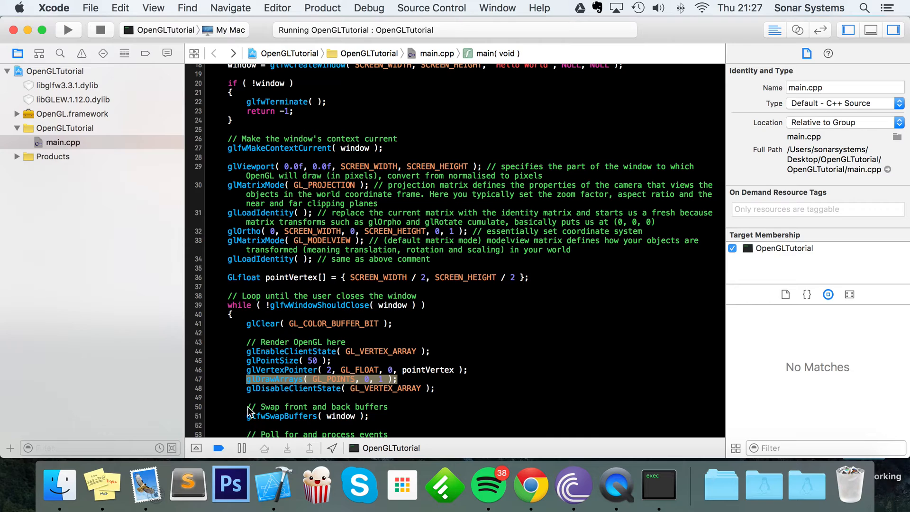
{"action": "mouse_move", "coordinate": [250, 430]}
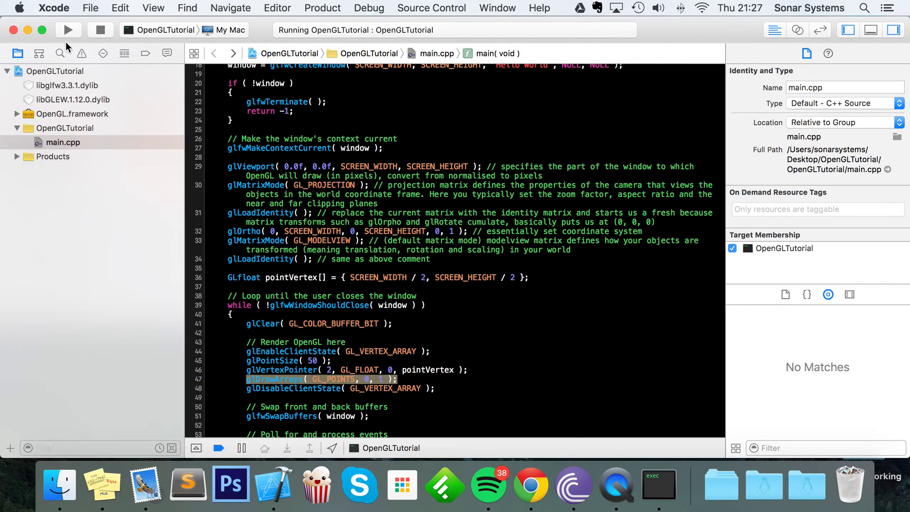
Rerun to see the white square point at the window centre.
{"action": "left_click", "coordinate": [68, 29]}
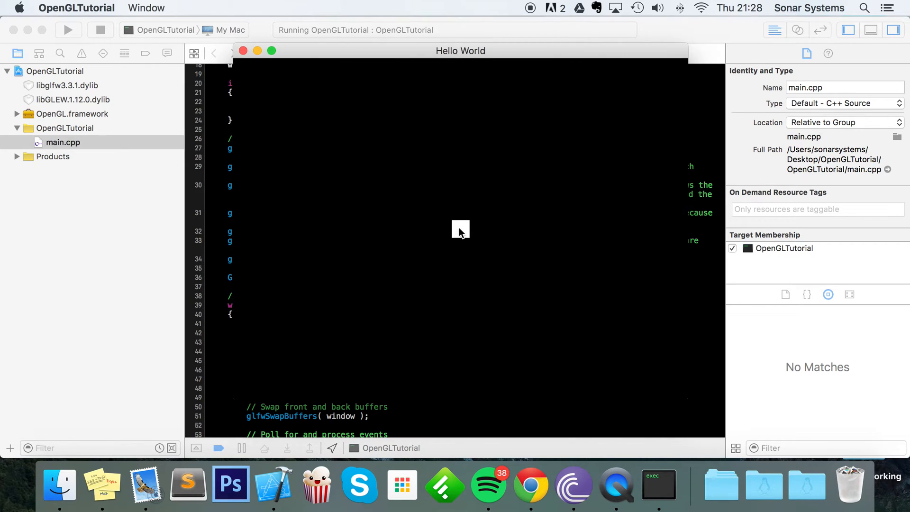
{"action": "mouse_move", "coordinate": [472, 252]}
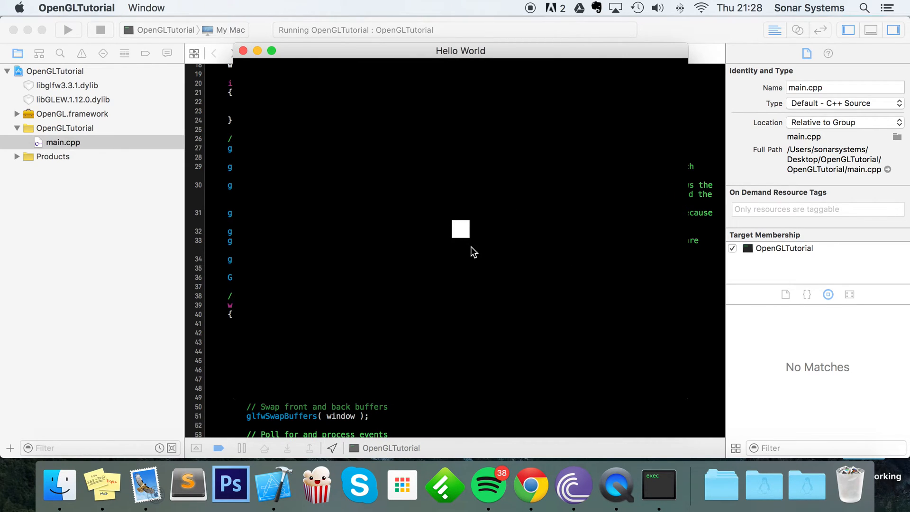
{"action": "mouse_move", "coordinate": [723, 300]}
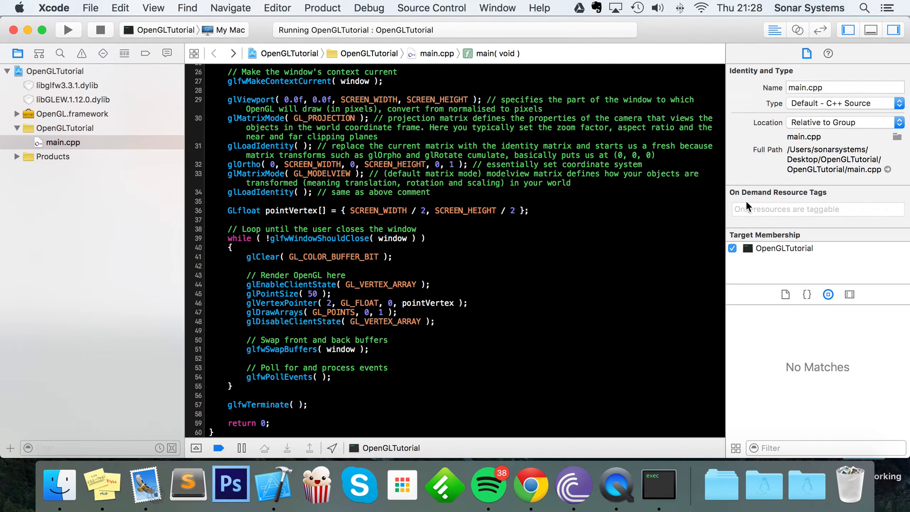
Declare pointVertex2 at SCREEN_WIDTH * 0.75, SCREEN_HEIGHT / 2 and a second draw block with glPointSize( 10 ).
{"action": "type", "text": "gfld"}
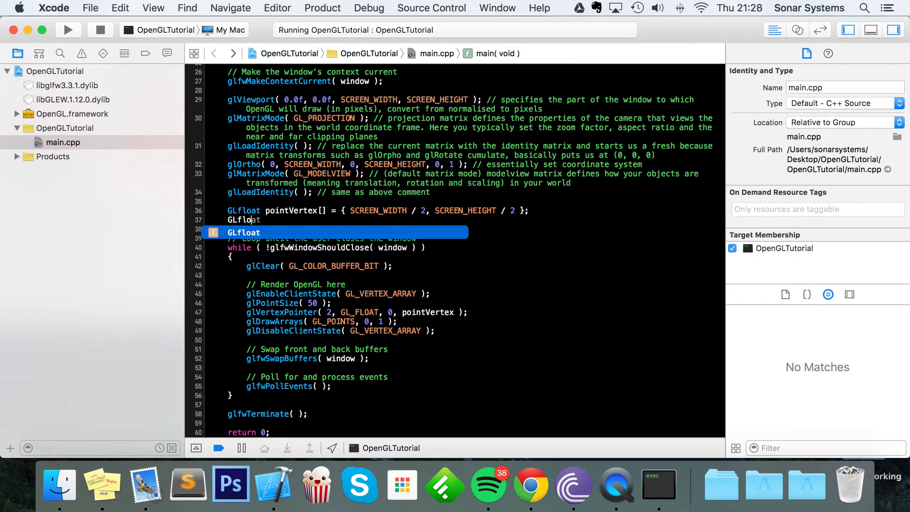
{"action": "type", "text": "pointVertex2[] = { SCREEN_WIDTH * , SCREEN_HEIGHT / 2 };"}
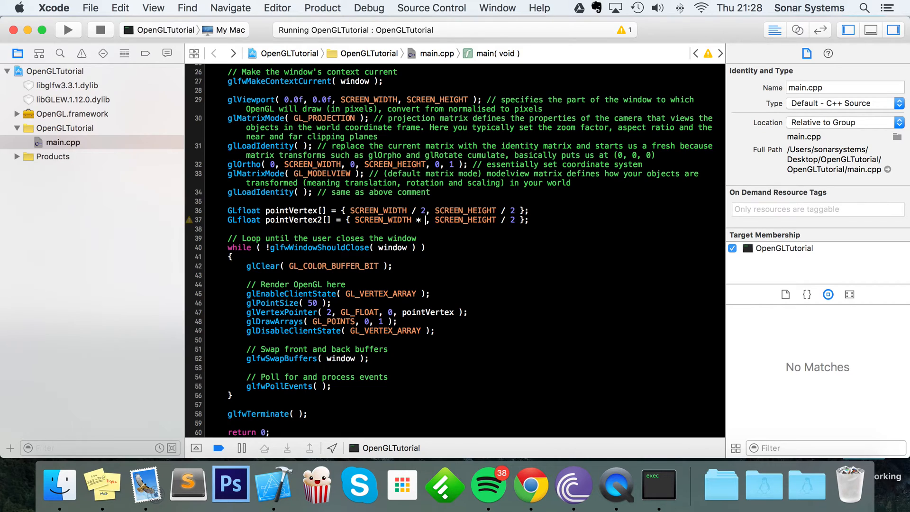
{"action": "type", "text": "0.7"}
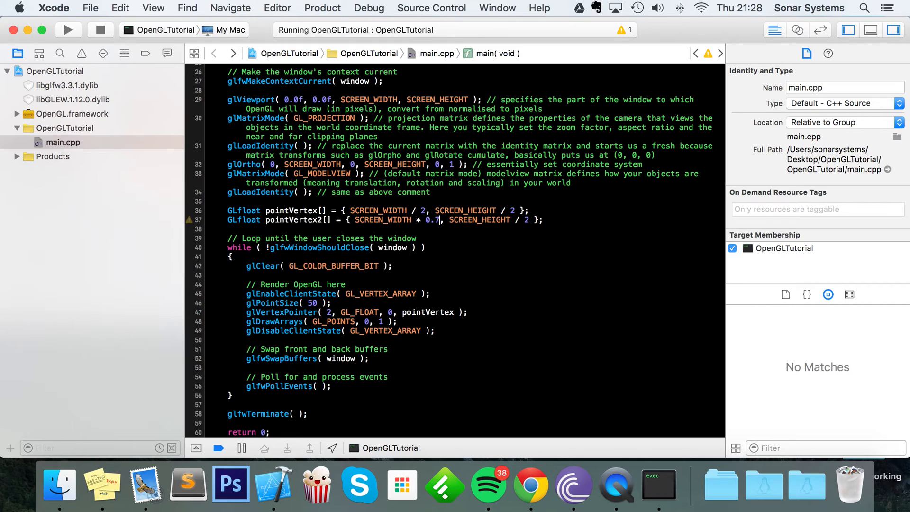
{"action": "type", "text": "5"}
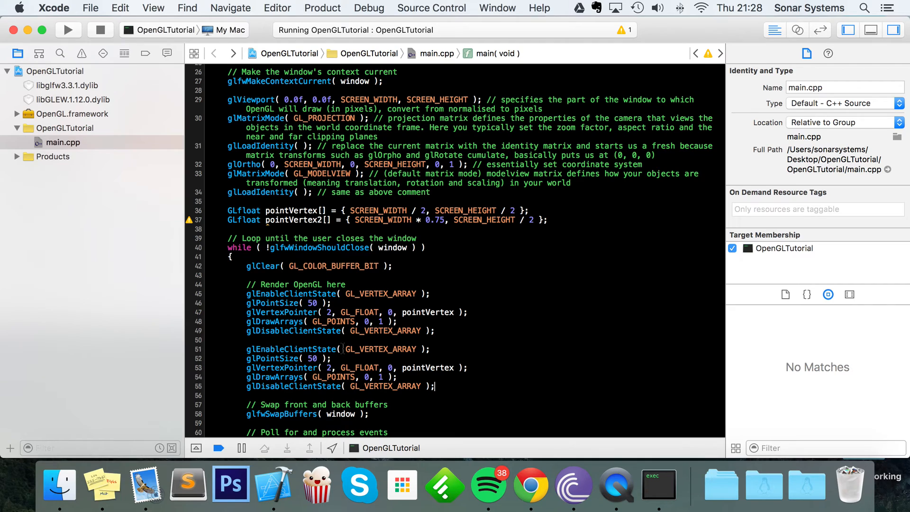
{"action": "mouse_move", "coordinate": [299, 367]}
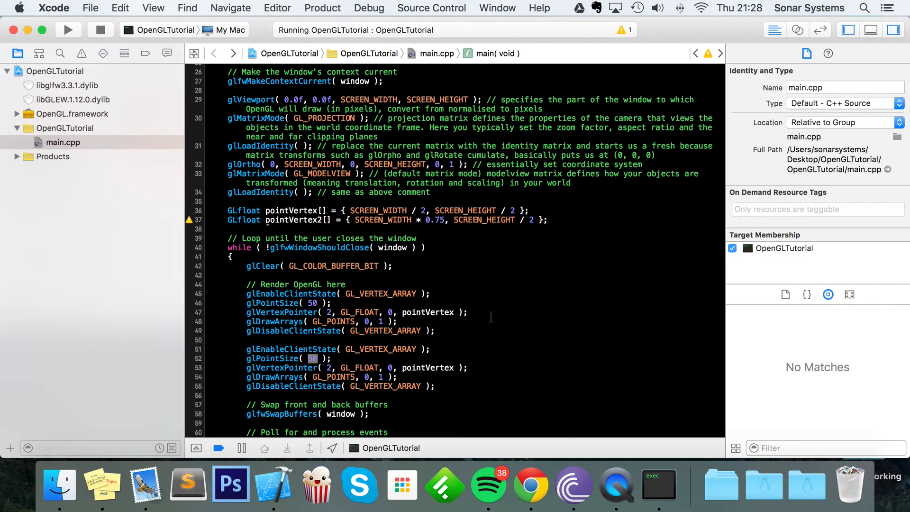
{"action": "type", "text": "10"}
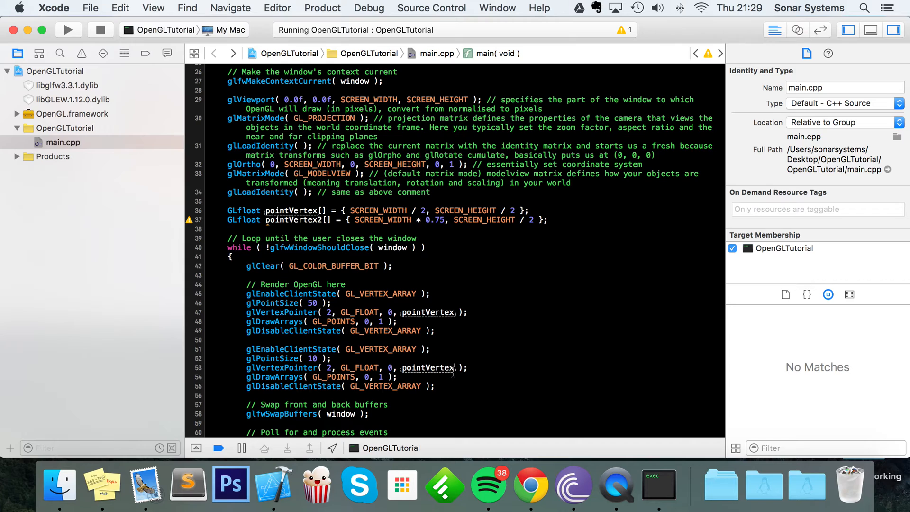
Run to see the centre square plus a tiny point to its right.
{"action": "left_click", "coordinate": [69, 29]}
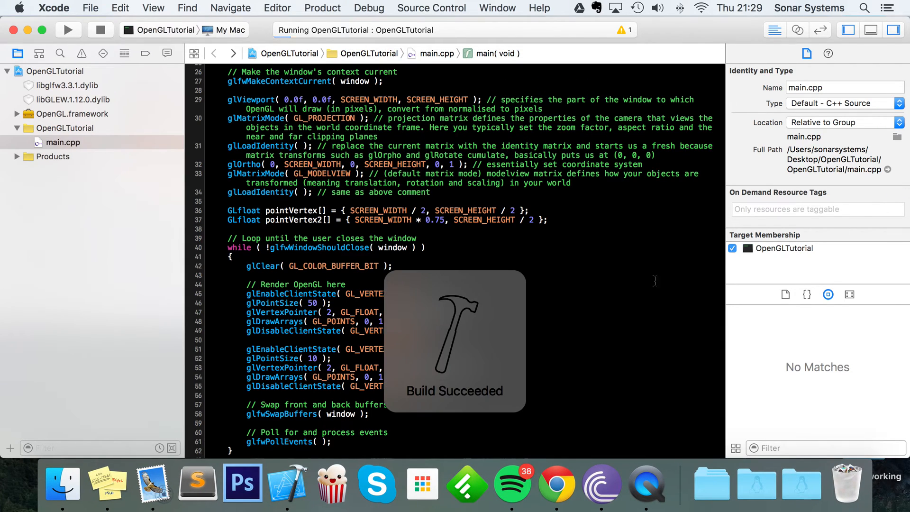
{"action": "left_click", "coordinate": [69, 29]}
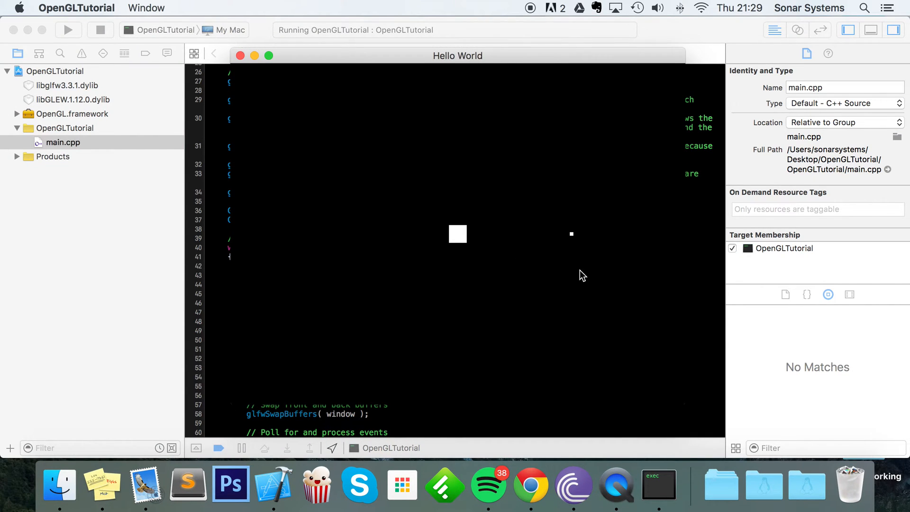
{"action": "mouse_move", "coordinate": [454, 226]}
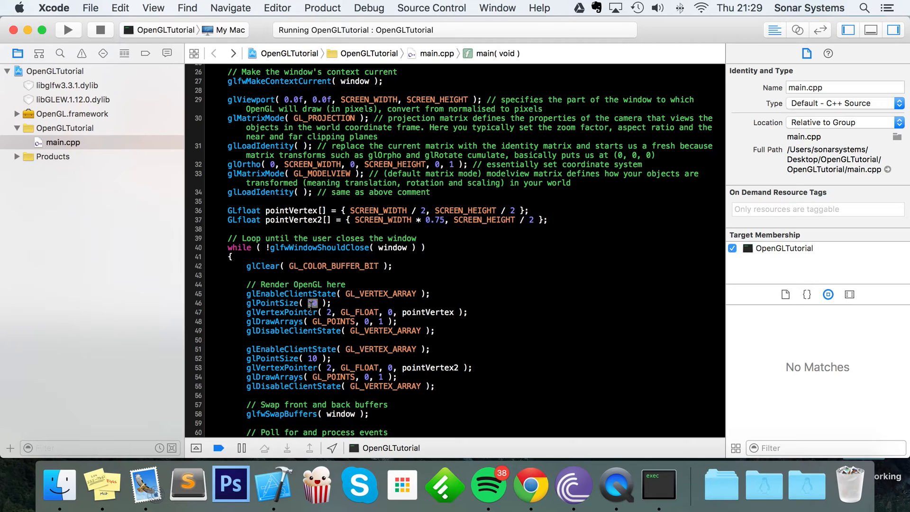
Set the first glPointSize to 200 and relaunch the program.
{"action": "type", "text": "20"}
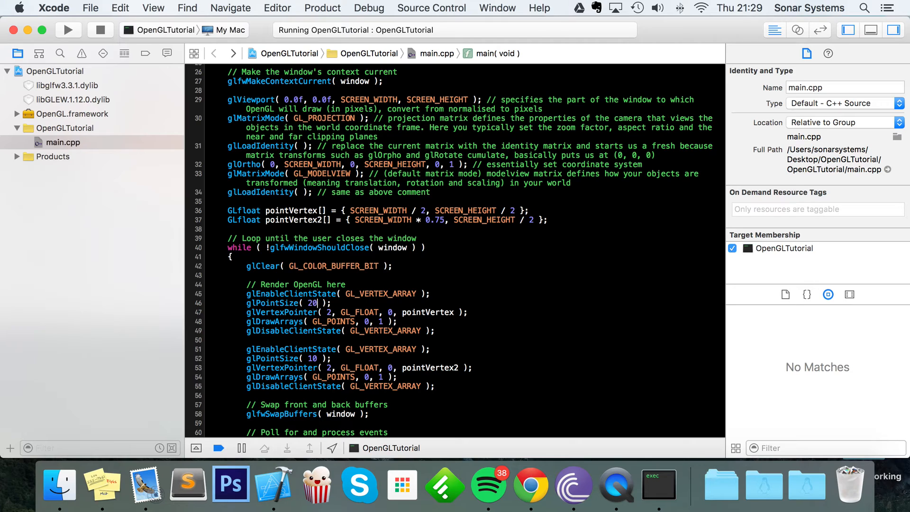
{"action": "type", "text": "0"}
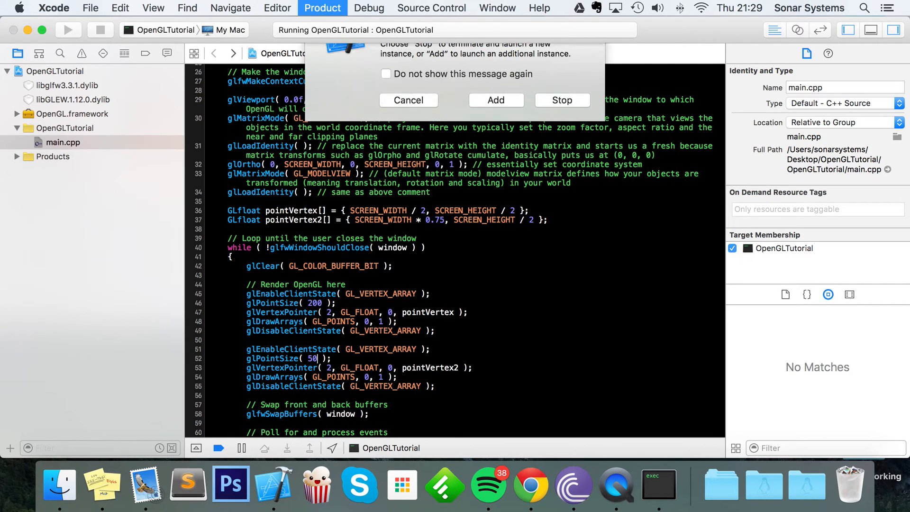
{"action": "left_click", "coordinate": [561, 99]}
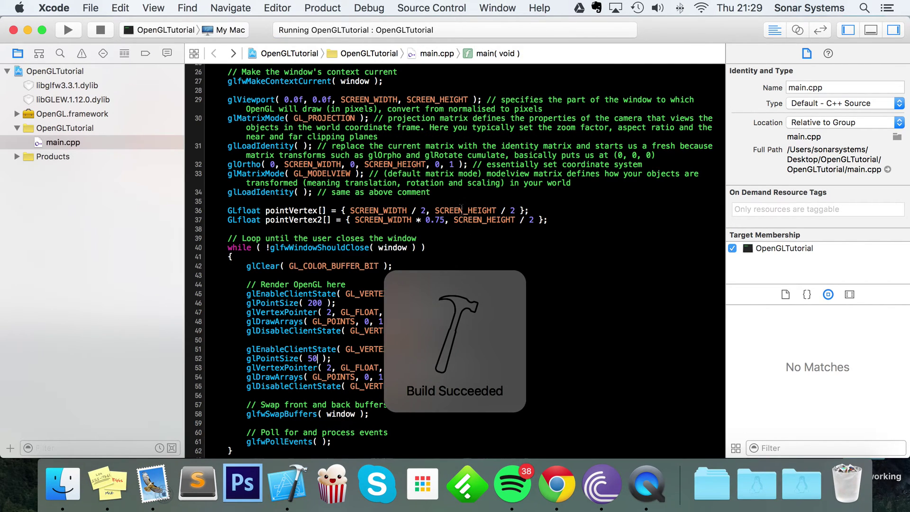
{"action": "left_click", "coordinate": [68, 30]}
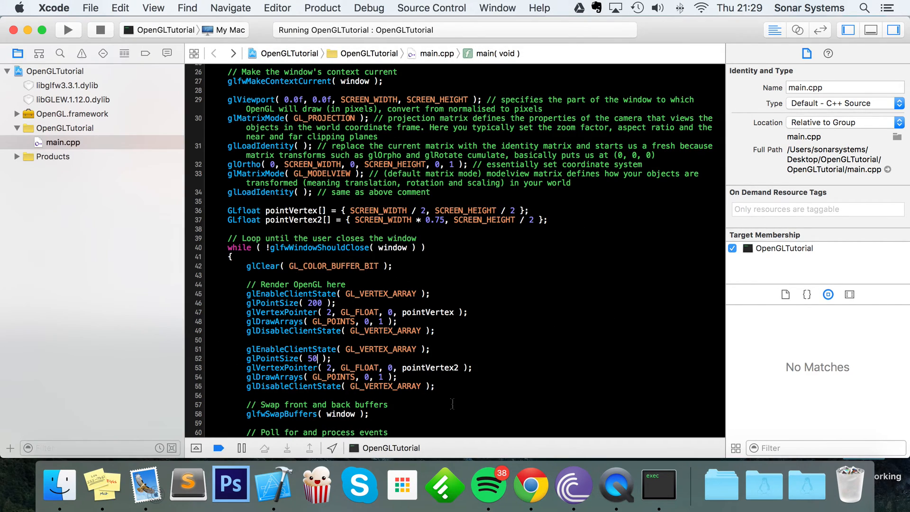
Comment out the second glPointSize( 50 ) line and rerun to see two equal squares.
{"action": "left_click", "coordinate": [245, 359]}
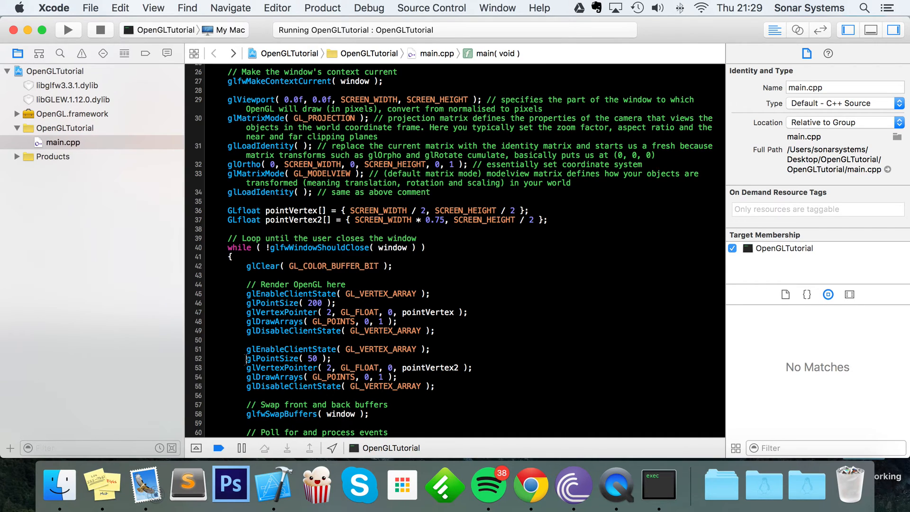
{"action": "type", "text": "//"}
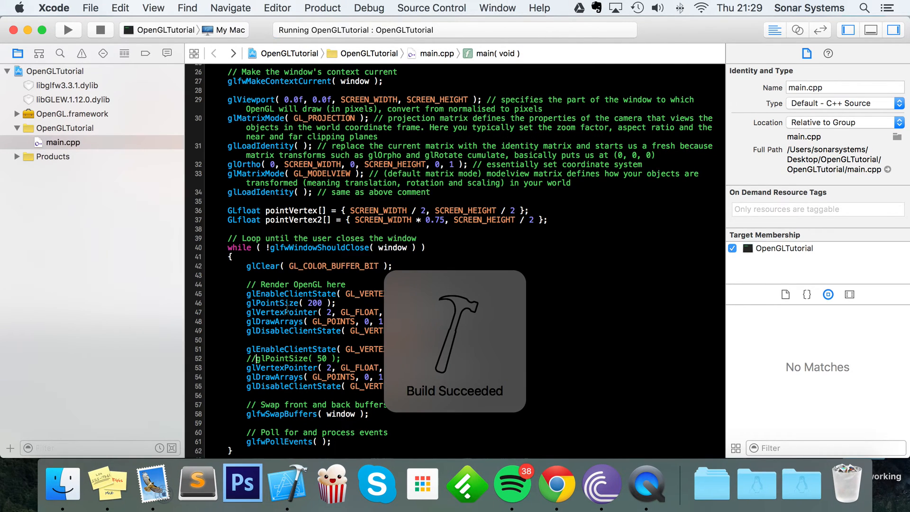
{"action": "left_click", "coordinate": [68, 30]}
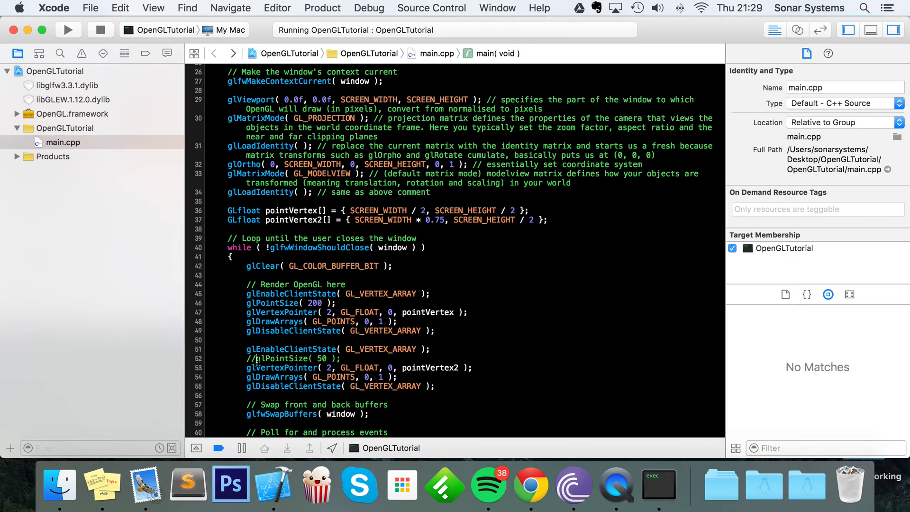
{"action": "left_click", "coordinate": [258, 358]}
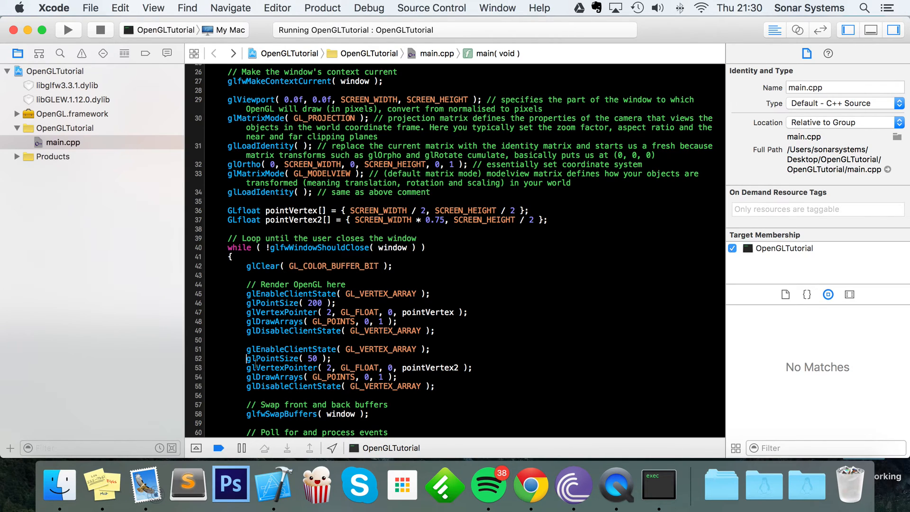
{"action": "left_click", "coordinate": [68, 30]}
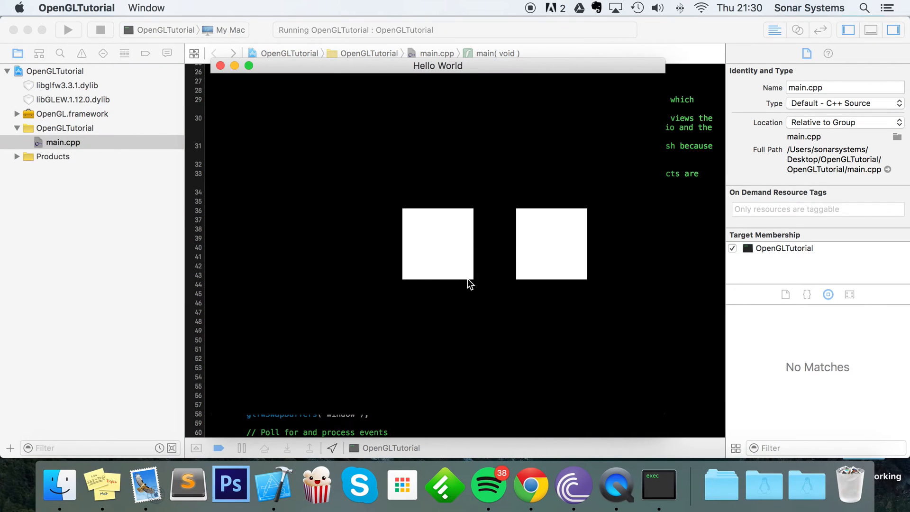
{"action": "mouse_move", "coordinate": [489, 220]}
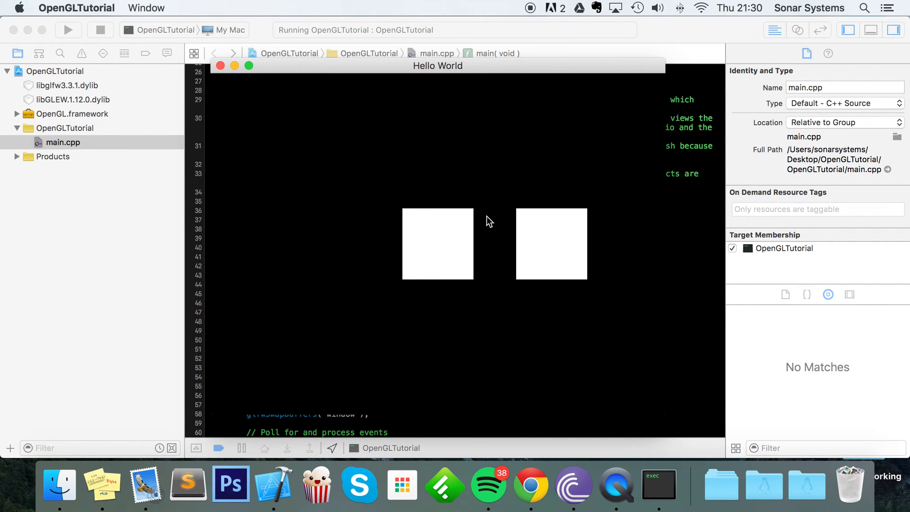
{"action": "mouse_move", "coordinate": [453, 161]}
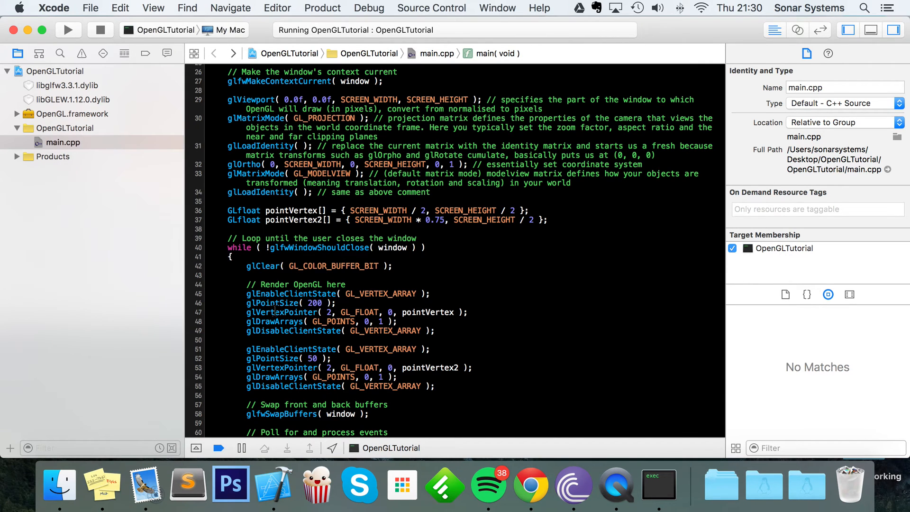
Wrap the first draw block in glEnable( GL_POINT_SMOOTH ) and glDisable( GL_POINT_SMOOTH ) calls.
{"action": "double_click", "coordinate": [314, 303]}
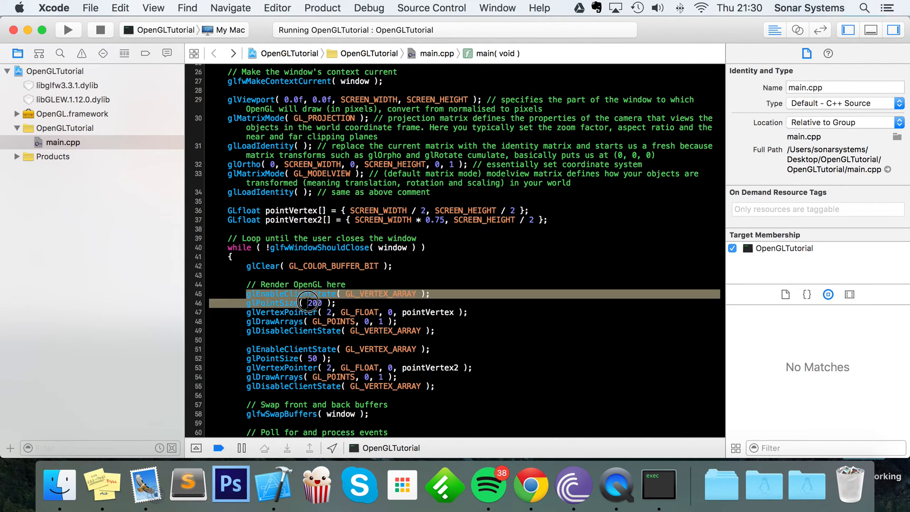
{"action": "left_click", "coordinate": [372, 293]}
{"action": "type", "text": "glEnablei"}
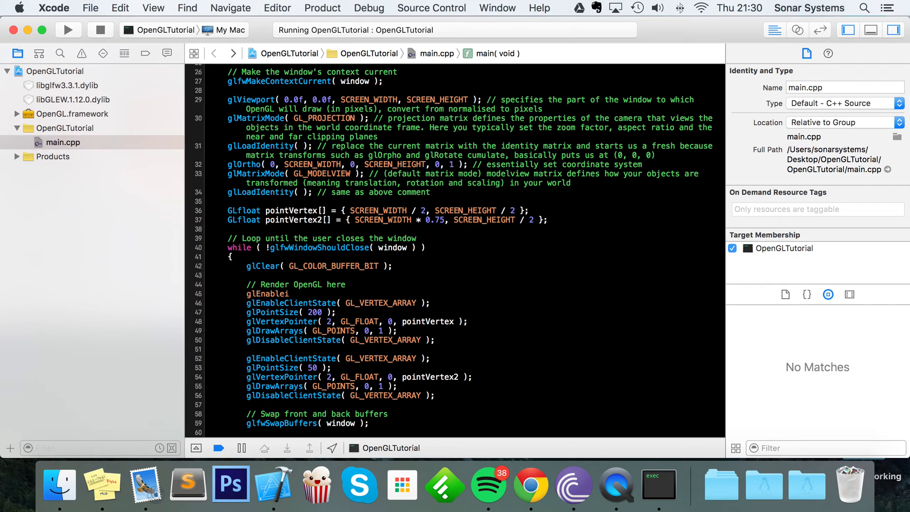
{"action": "key", "text": "Backspace"}
{"action": "type", "text": "(  );"}
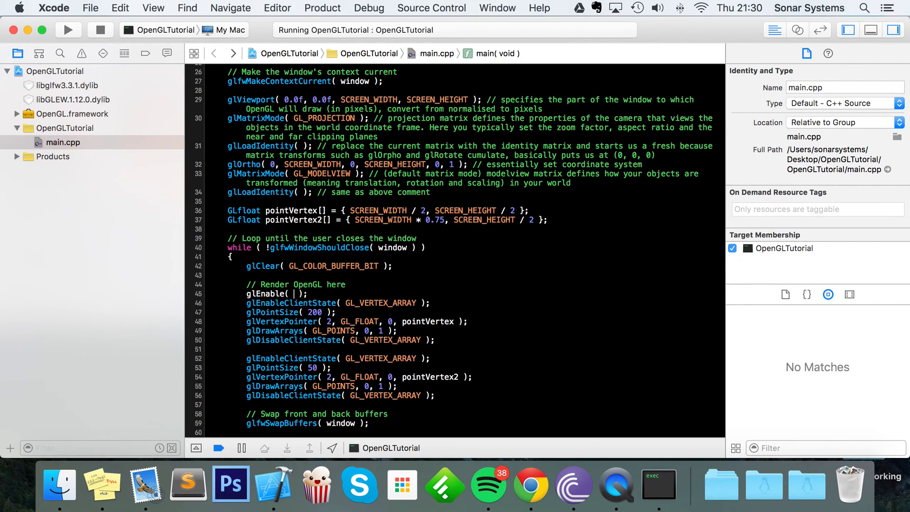
{"action": "type", "text": "GL_FLOAT"}
{"action": "type", "text": "glDisable()"}
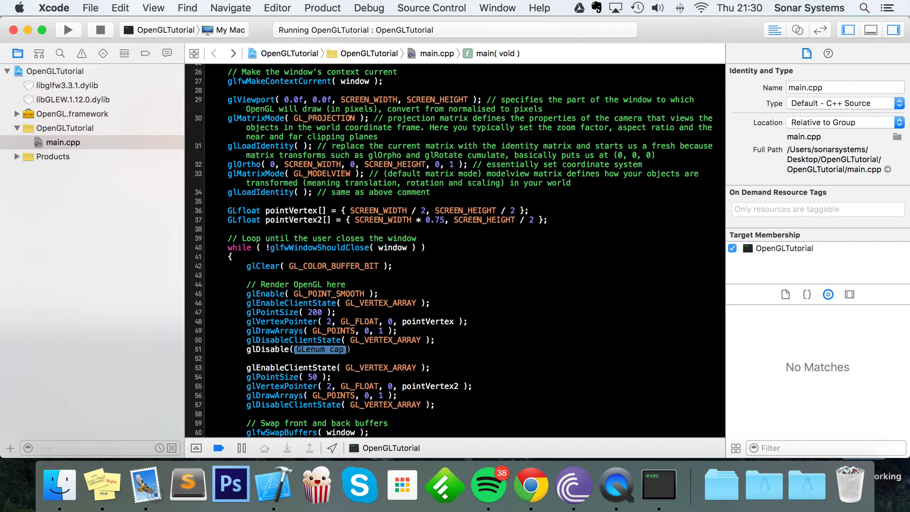
{"action": "key", "text": "Delete"}
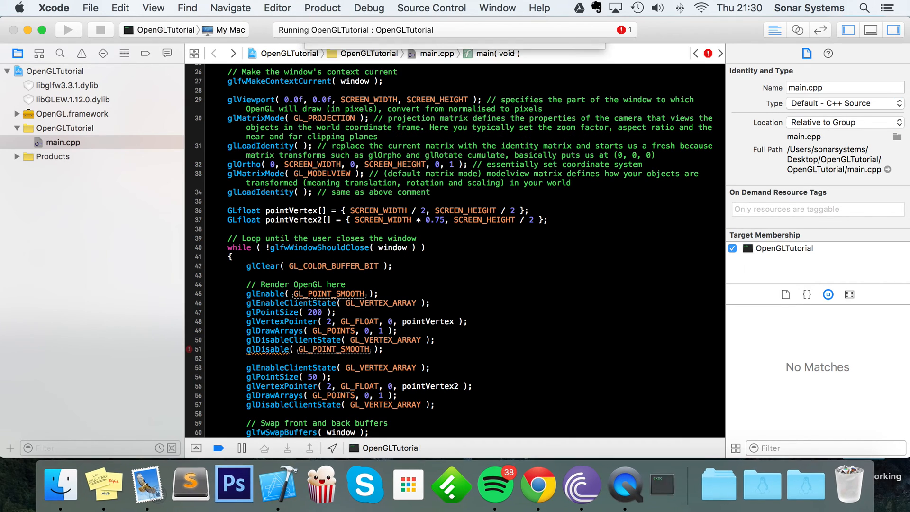
Rebuild and run to show the round first point beside the square second point, then return to main.cpp.
{"action": "left_click", "coordinate": [68, 29]}
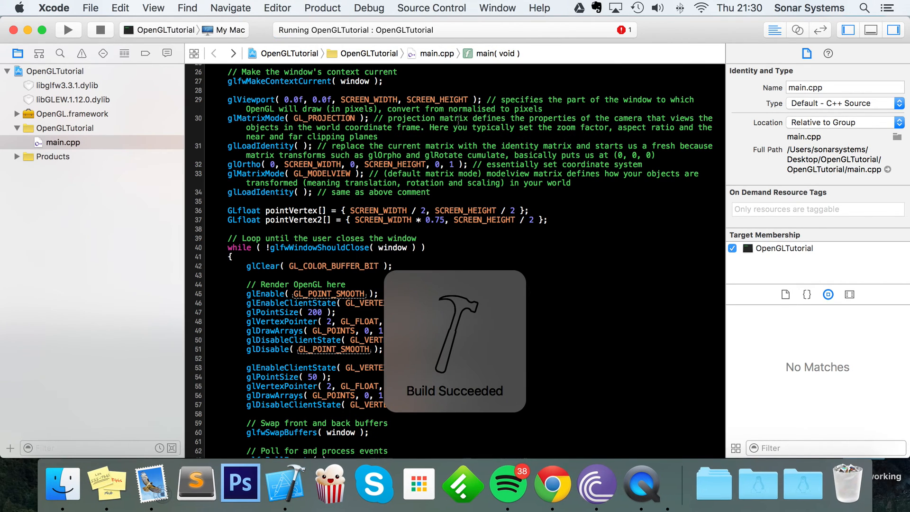
{"action": "left_click", "coordinate": [68, 29]}
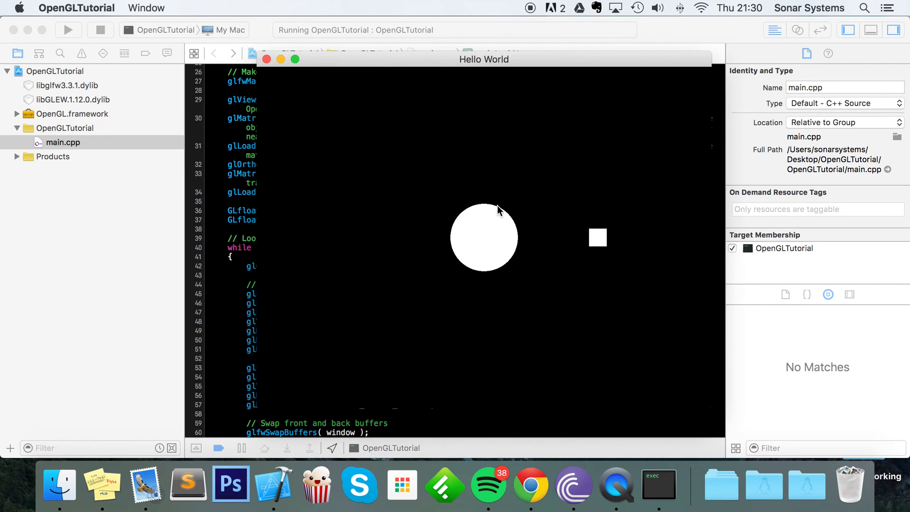
{"action": "mouse_move", "coordinate": [559, 259]}
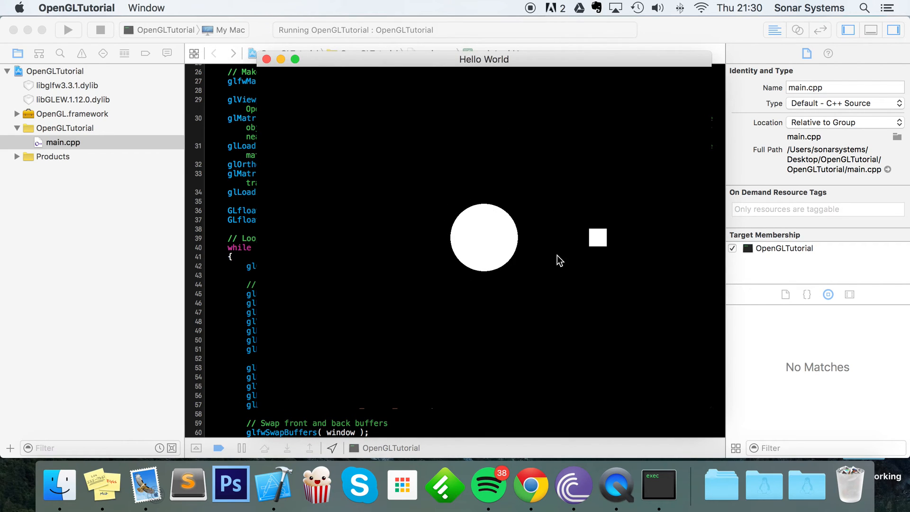
{"action": "mouse_move", "coordinate": [601, 229]}
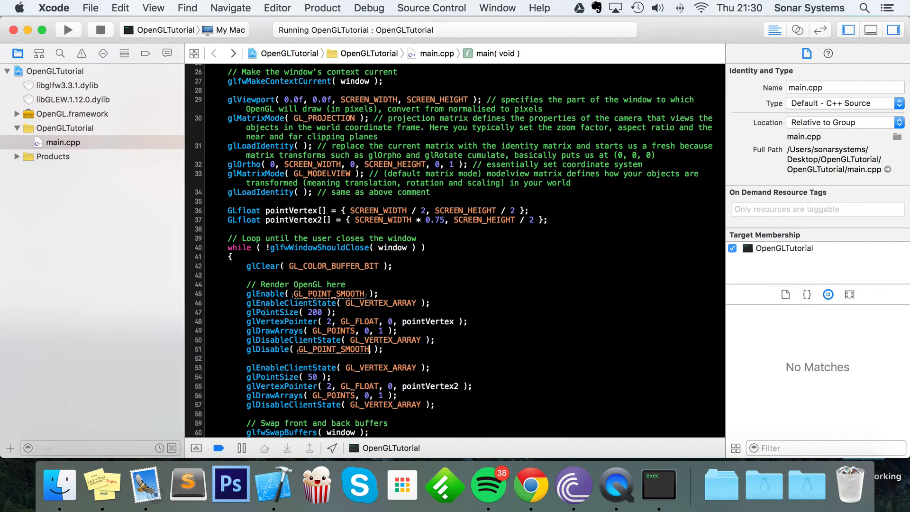
{"action": "double_click", "coordinate": [310, 294]}
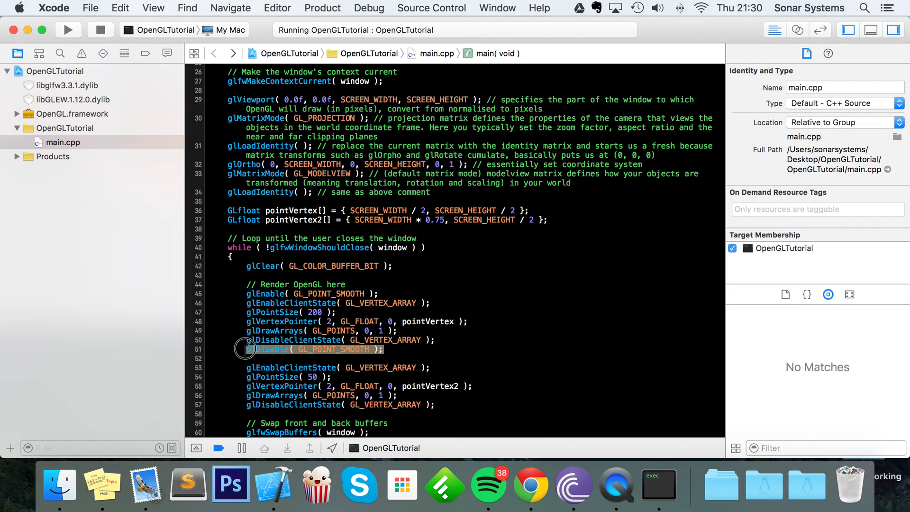
{"action": "left_click", "coordinate": [247, 368]}
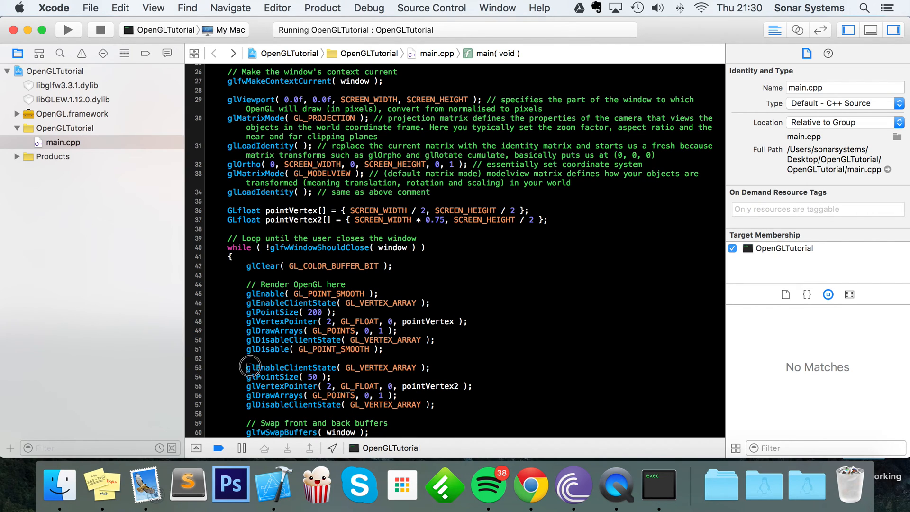